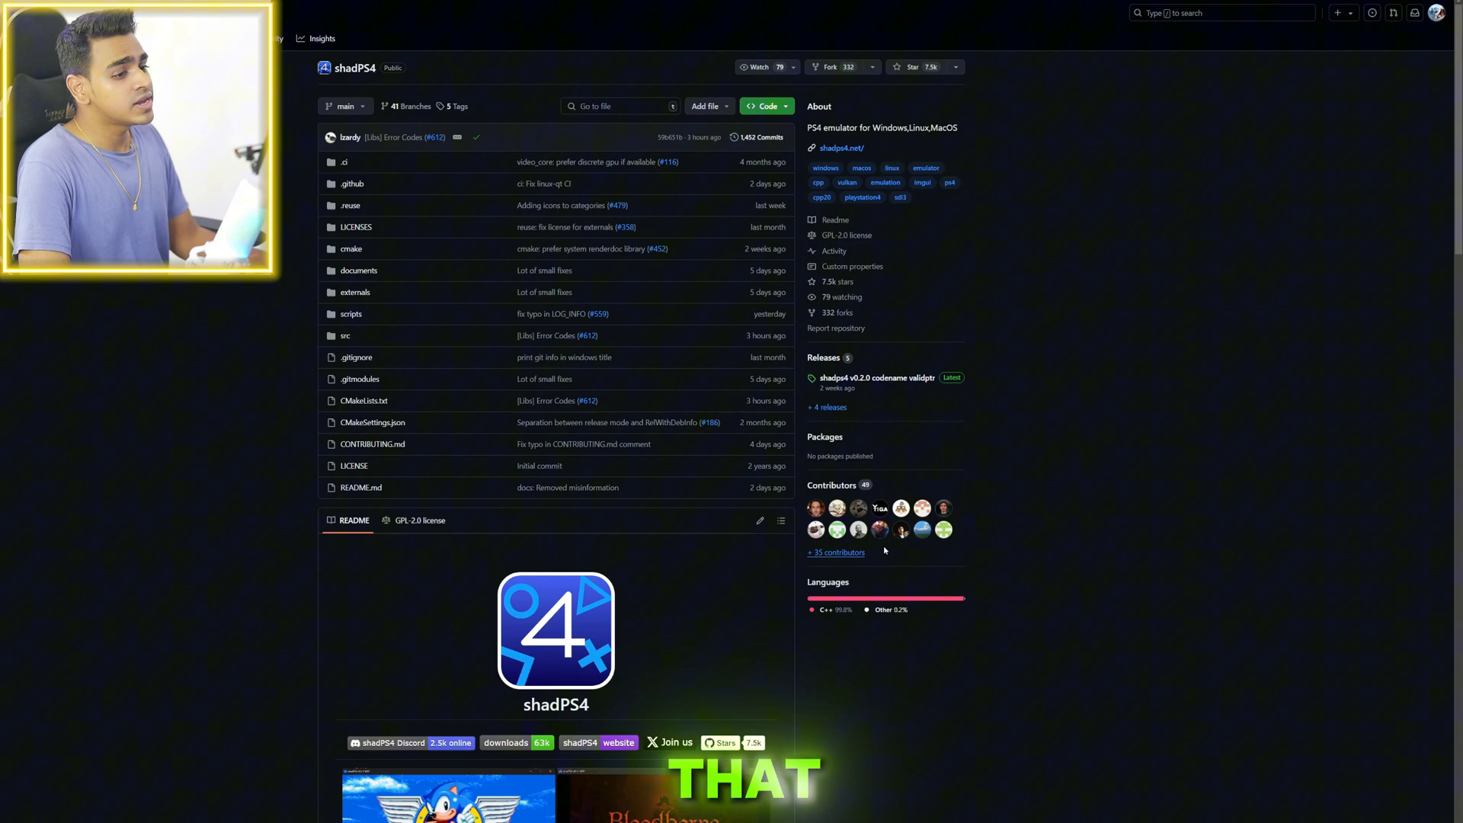
# Scroll through the shadPS4 GitHub repository page
pyautogui.scroll(-3)
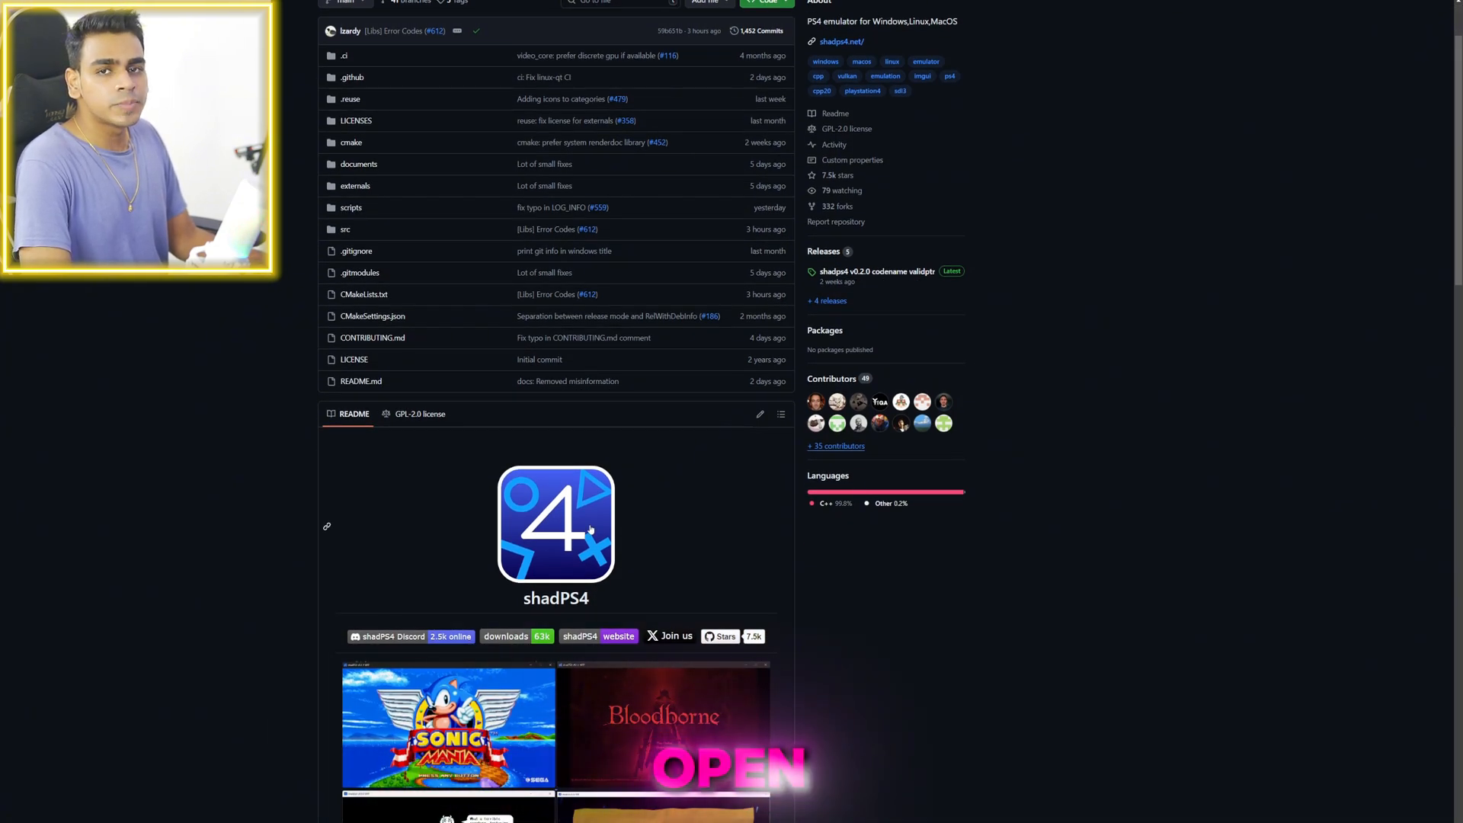
pyautogui.scroll(-3)
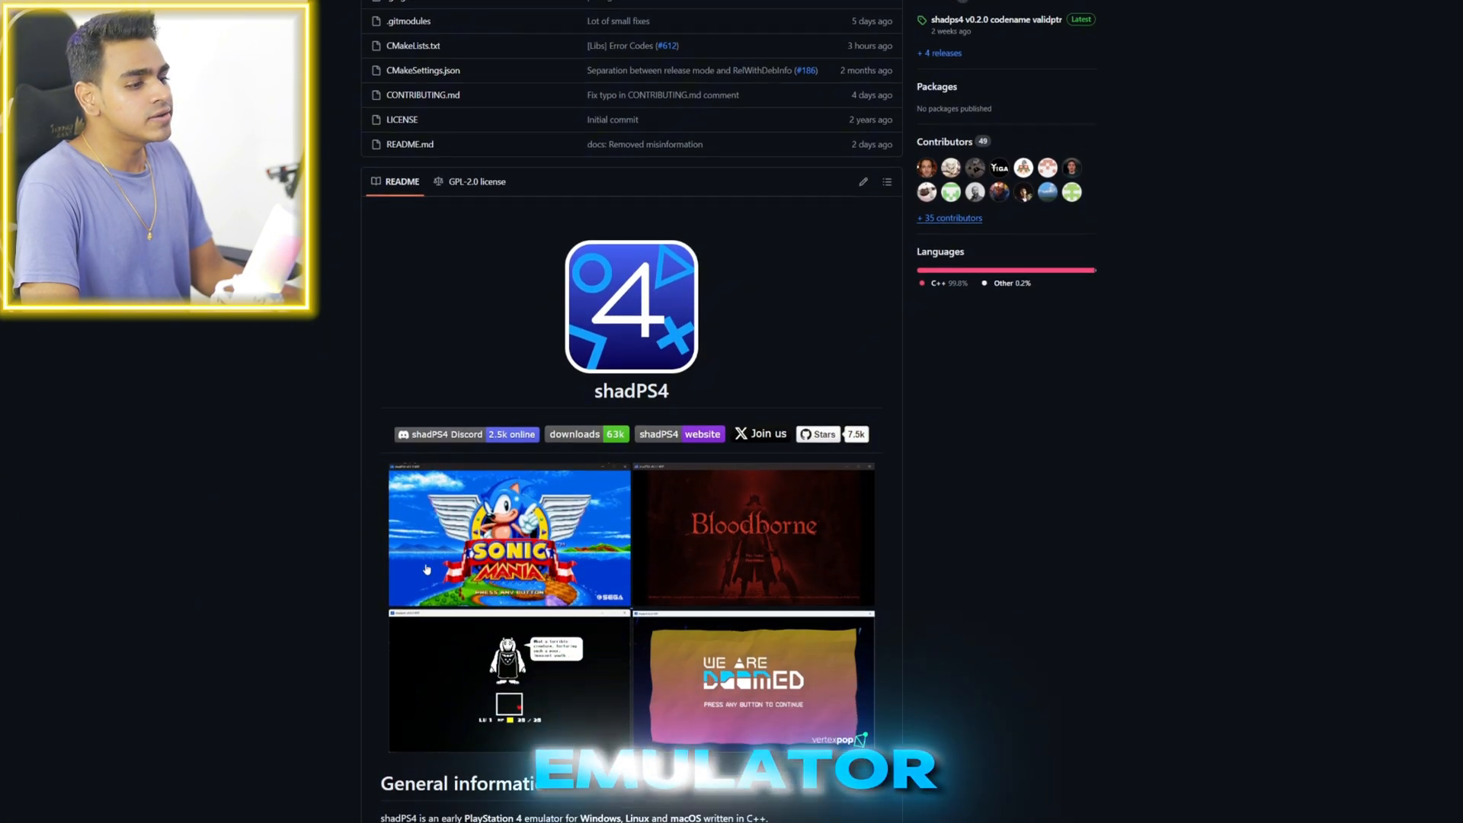
pyautogui.scroll(-3)
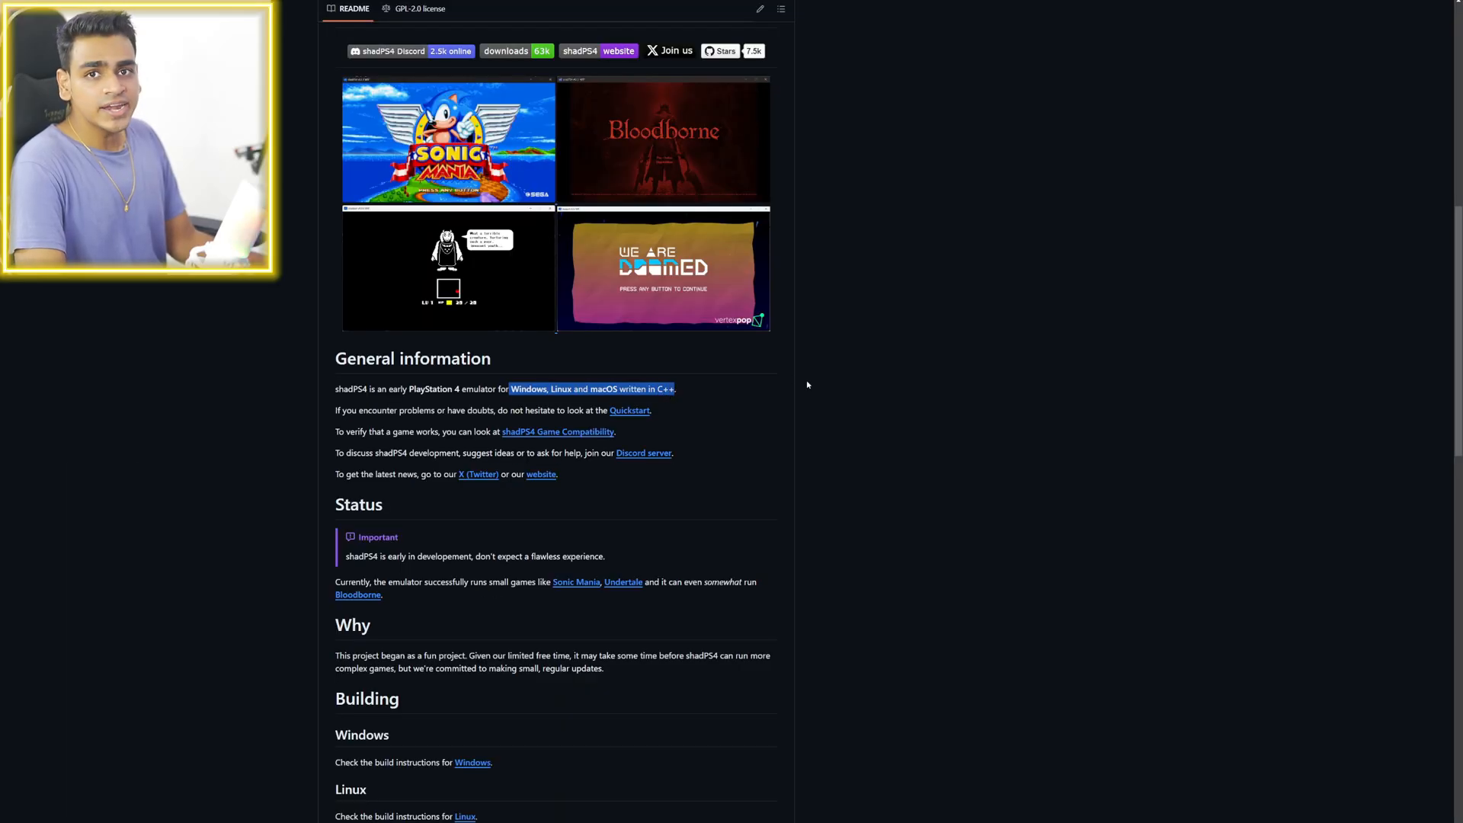
pyautogui.scroll(3)
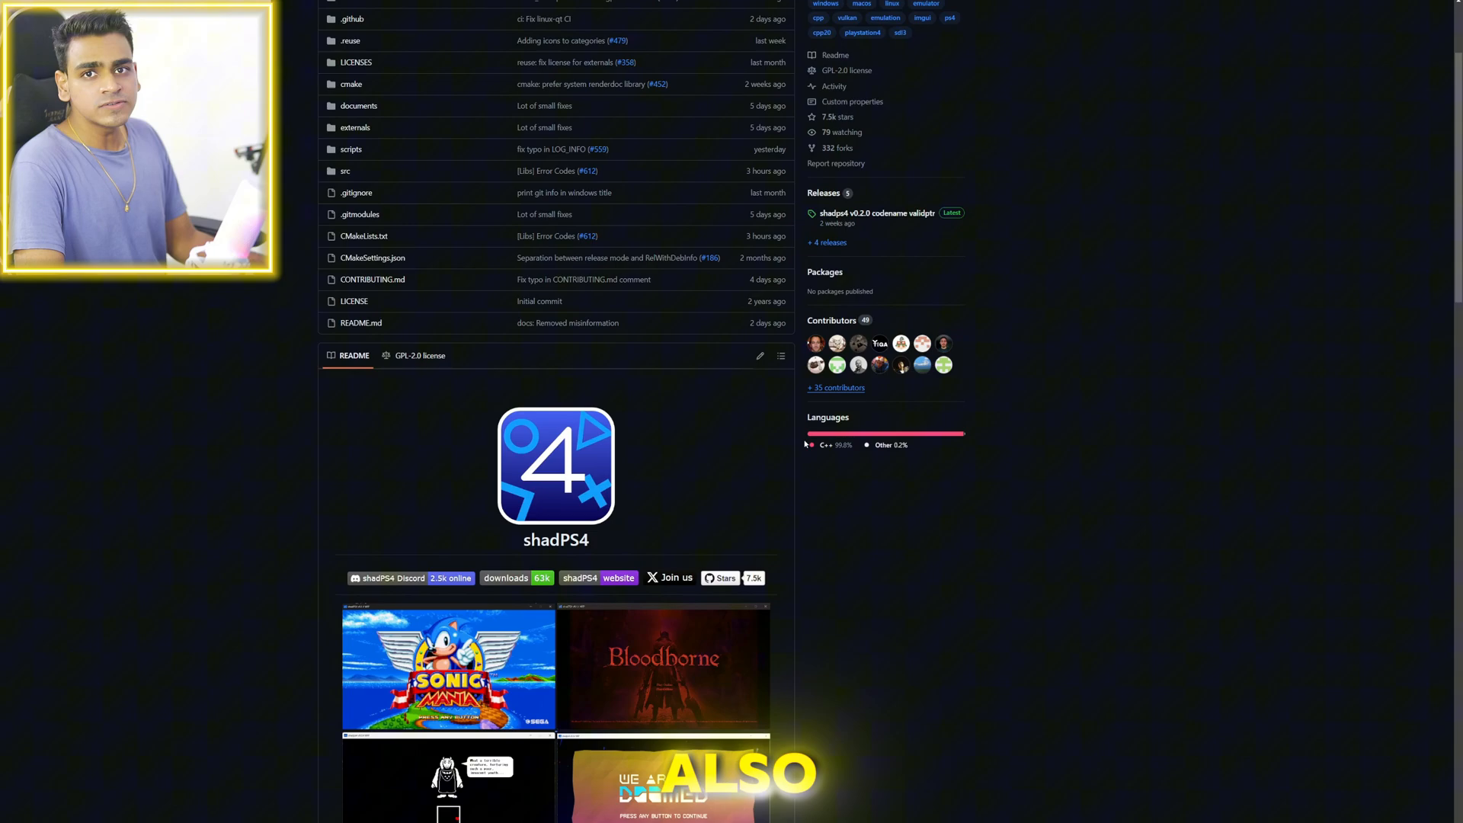
pyautogui.scroll(-3)
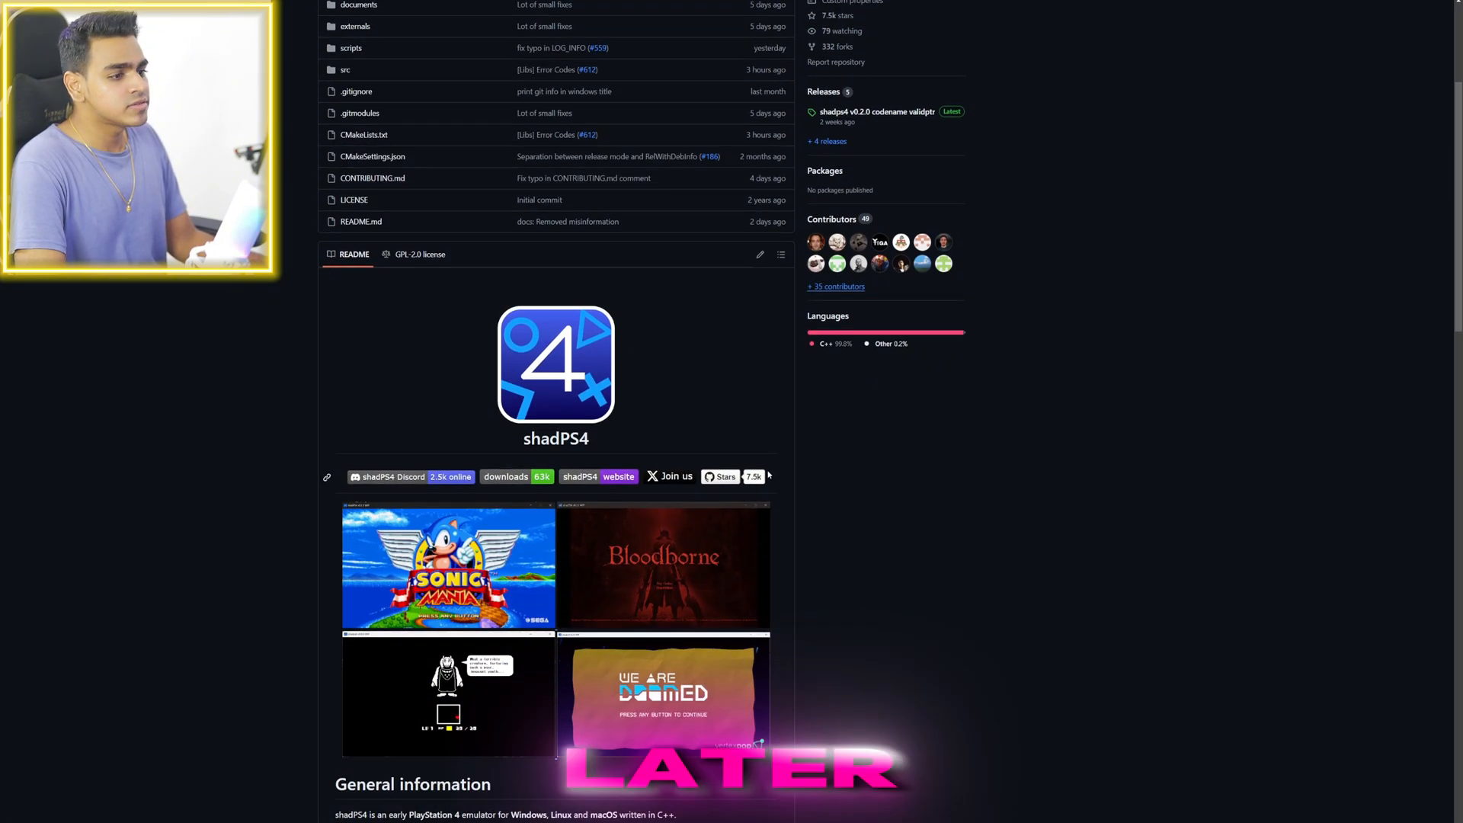
pyautogui.scroll(-3)
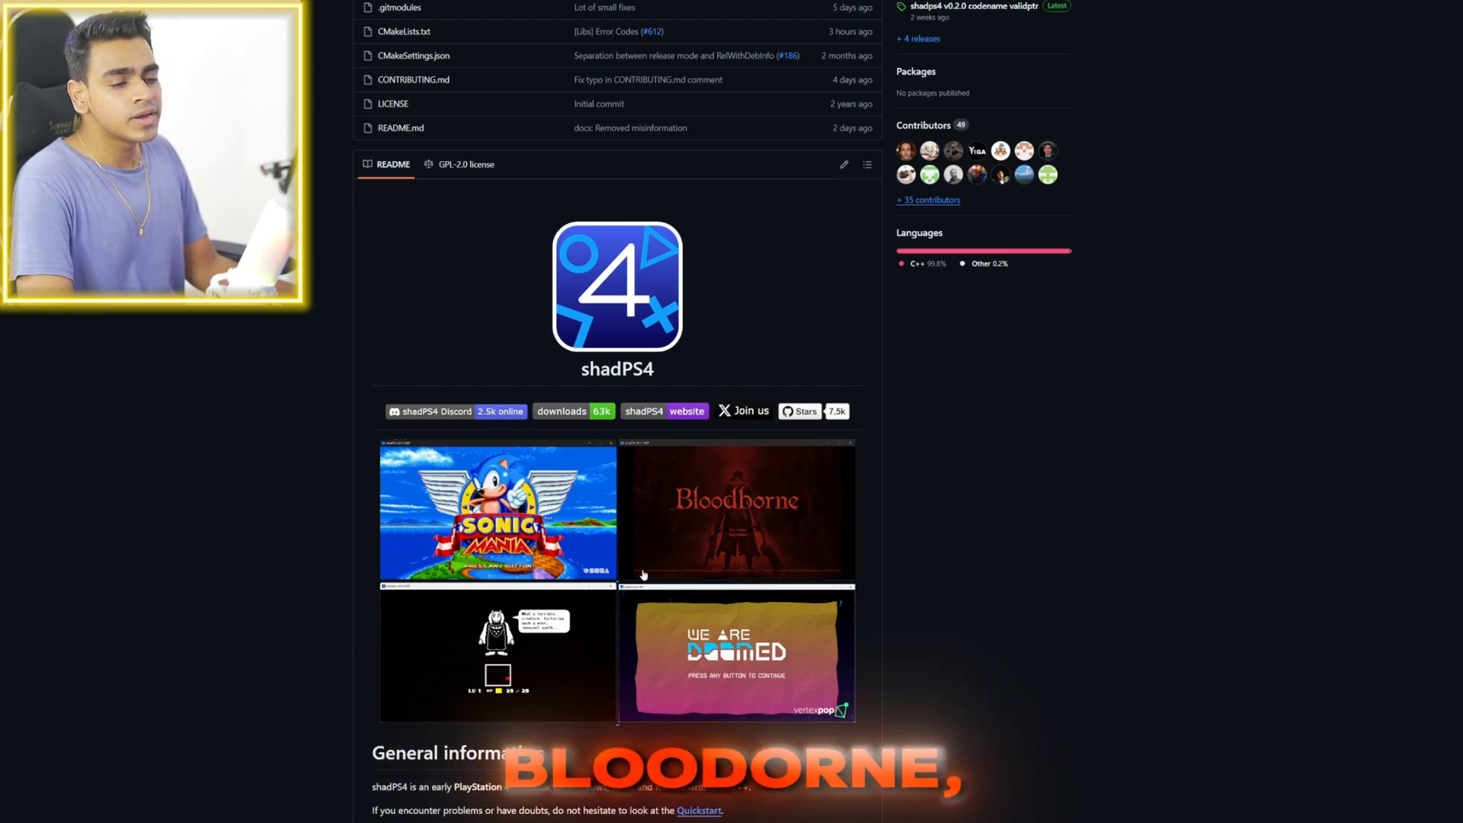
pyautogui.scroll(-3)
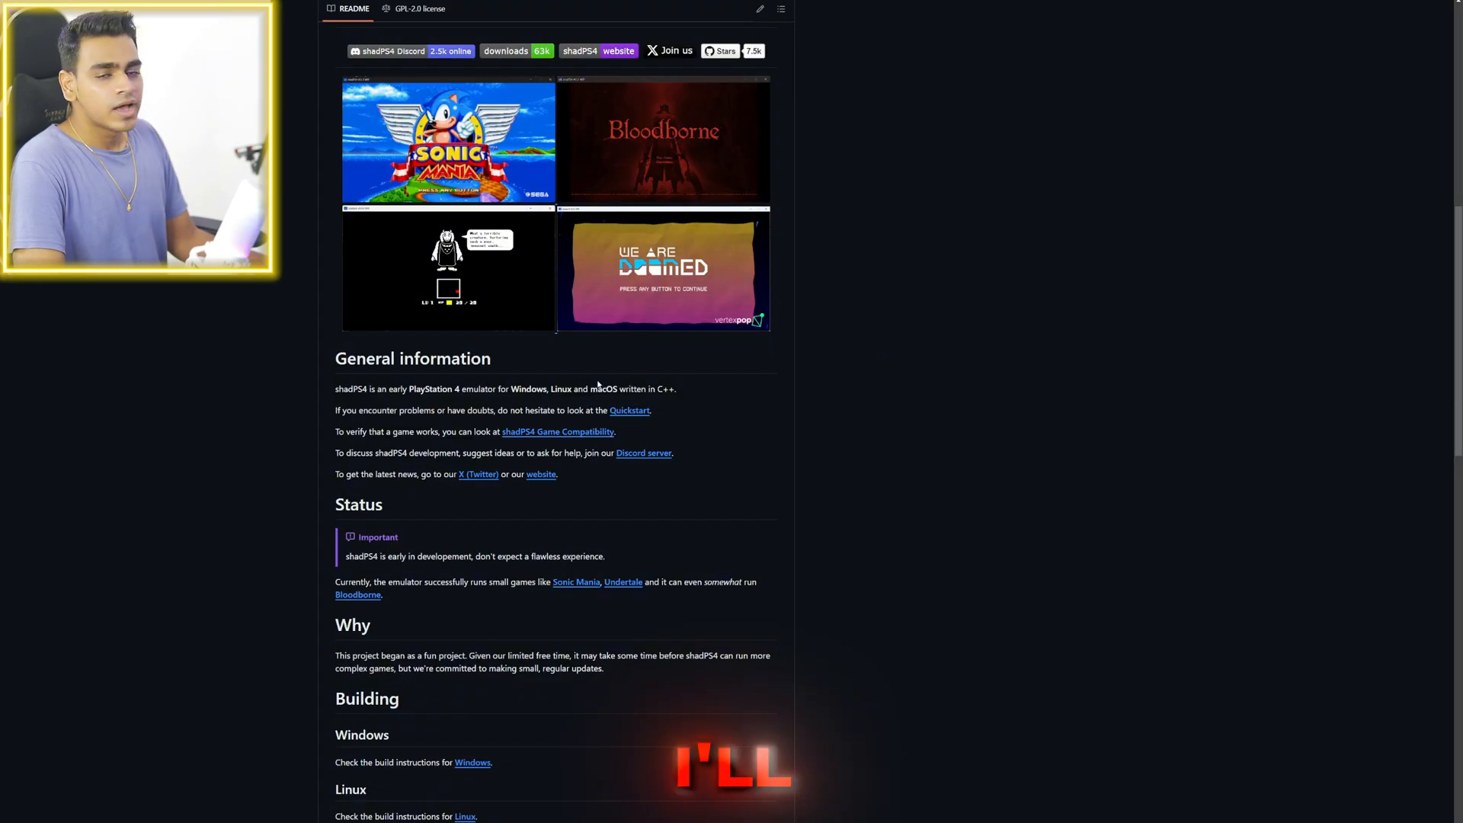
pyautogui.scroll(-3)
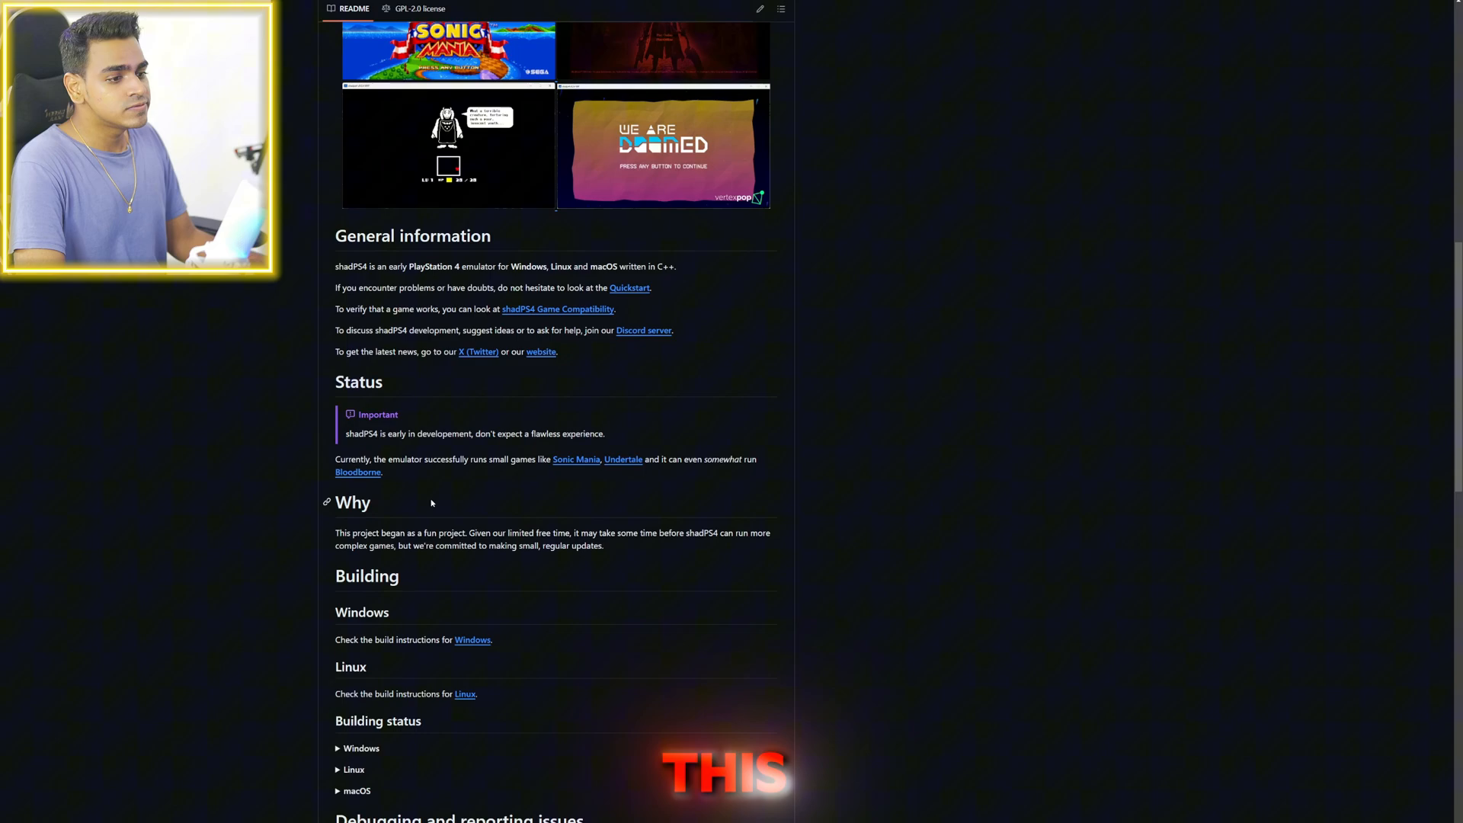
pyautogui.scroll(-3)
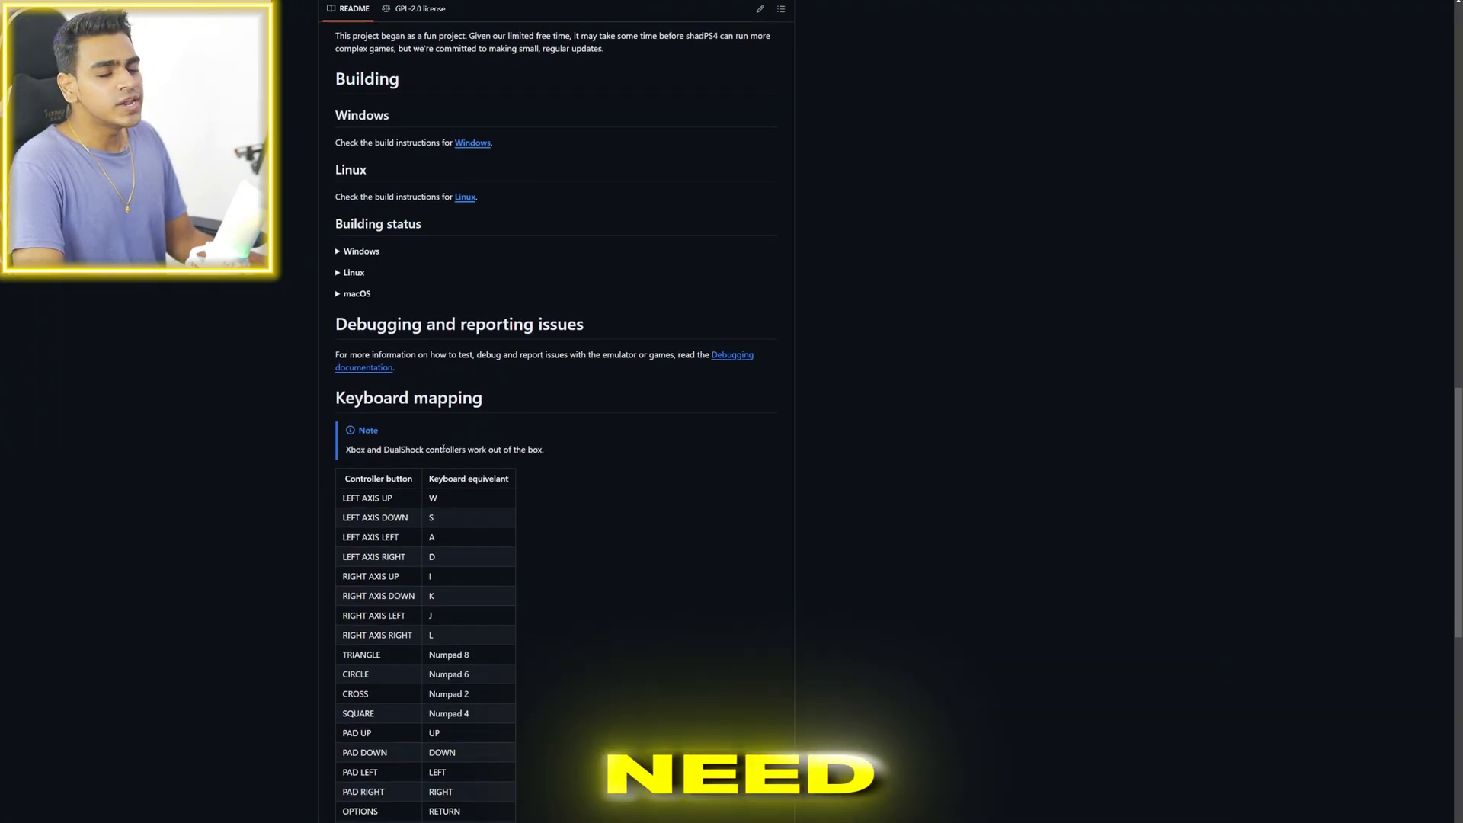
pyautogui.scroll(-3)
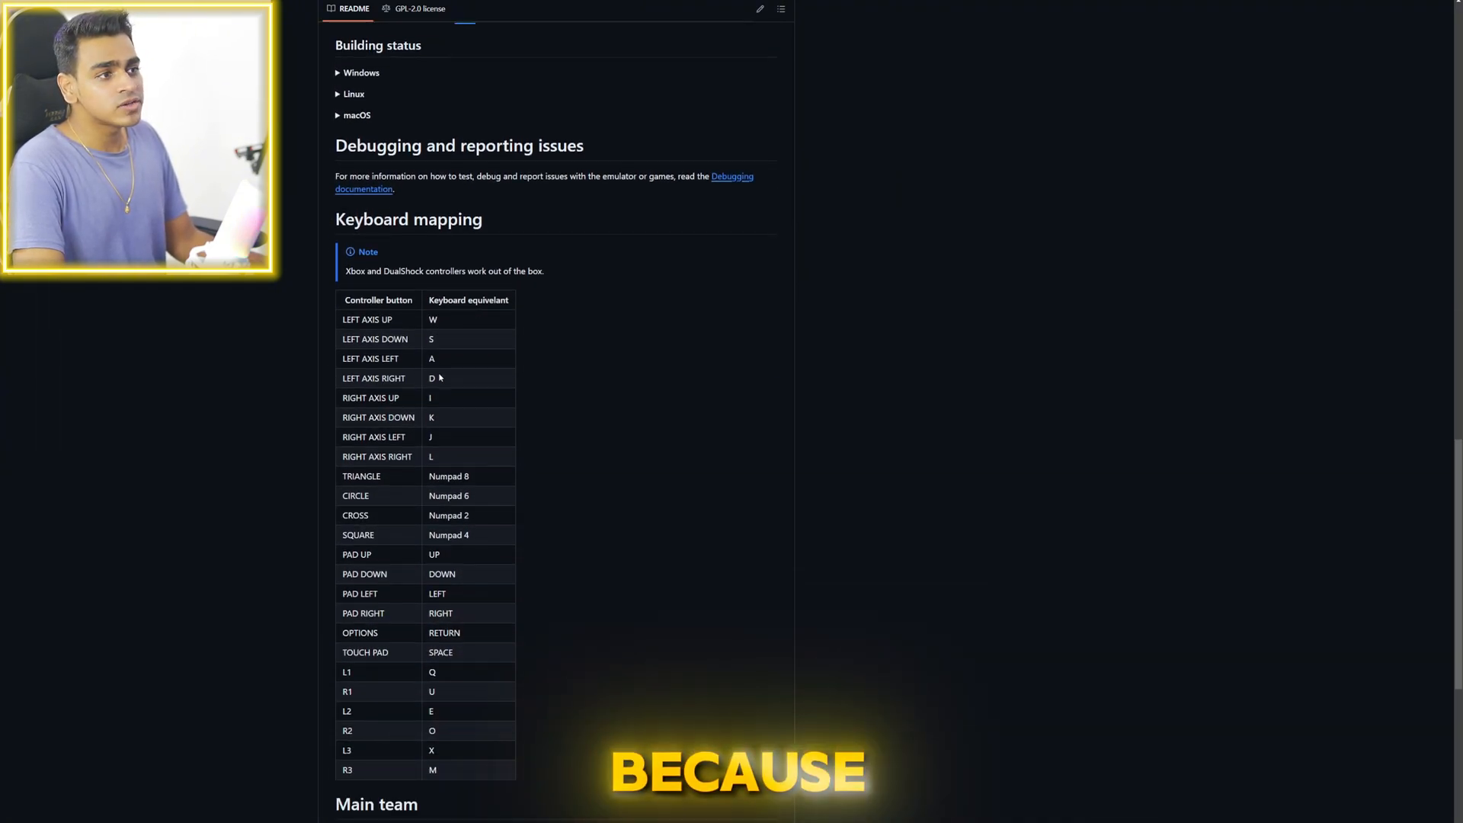
pyautogui.scroll(-3)
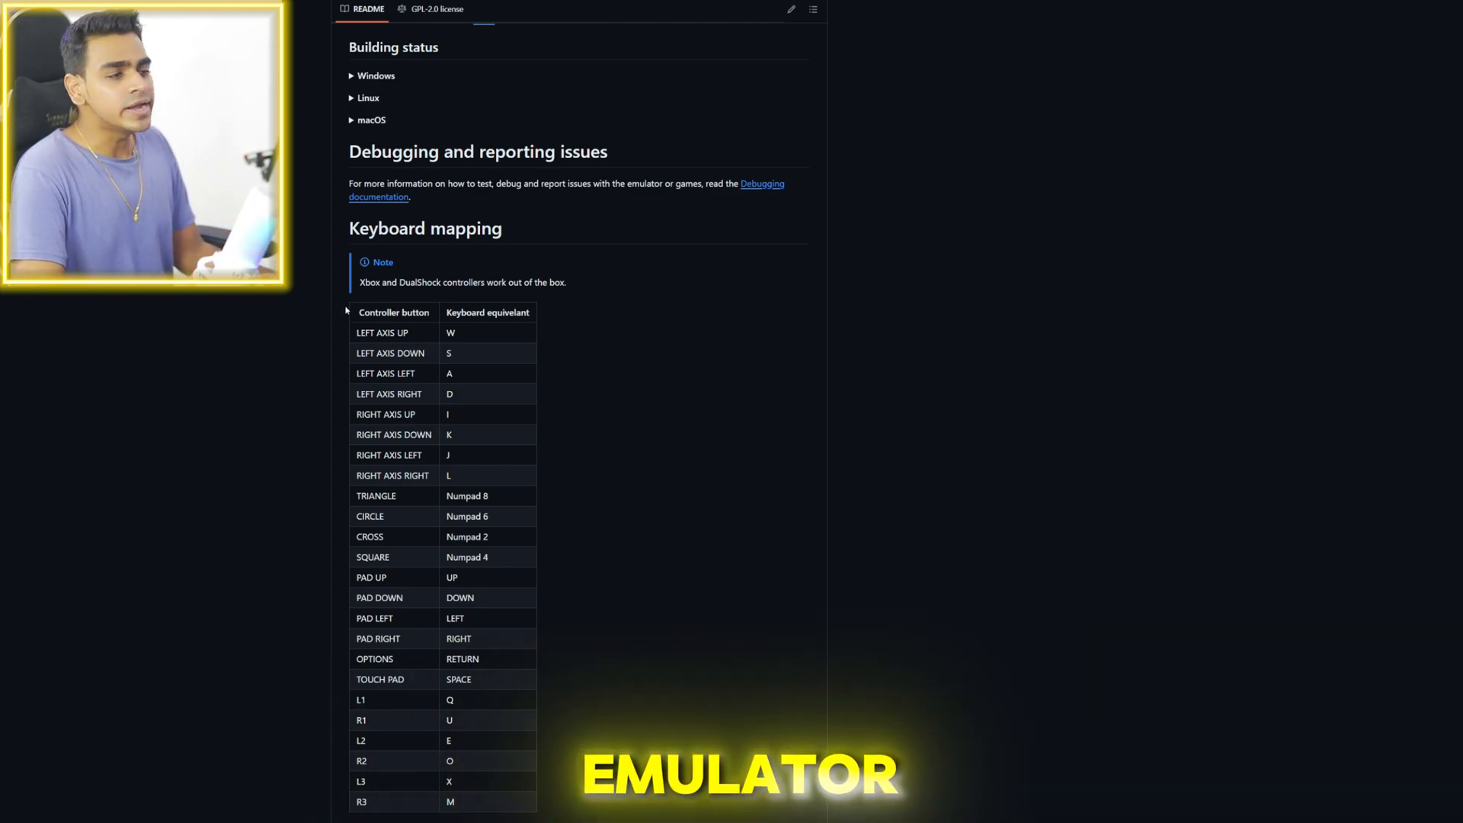
pyautogui.scroll(-3)
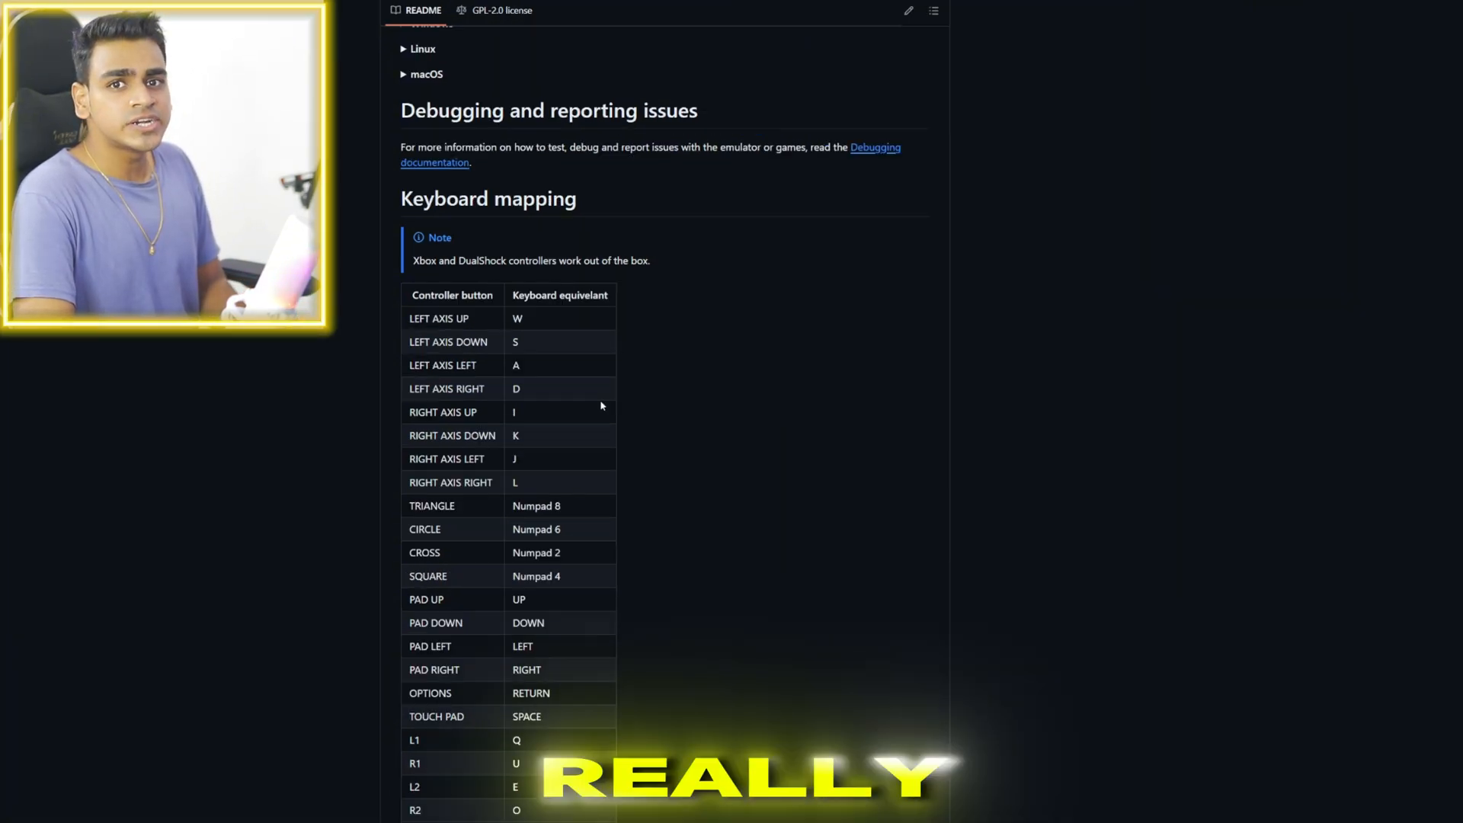
pyautogui.scroll(-3)
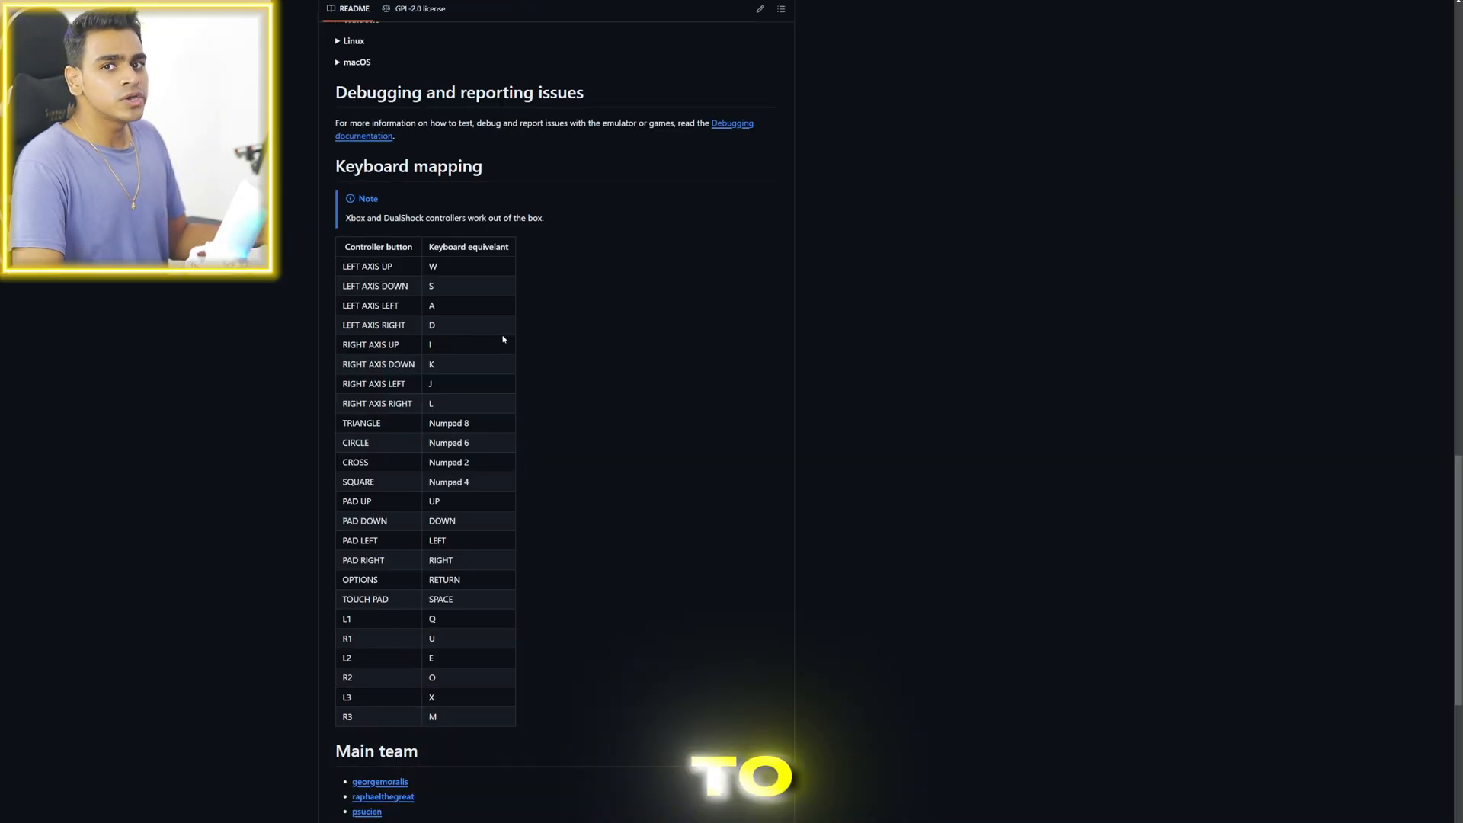
pyautogui.scroll(-3)
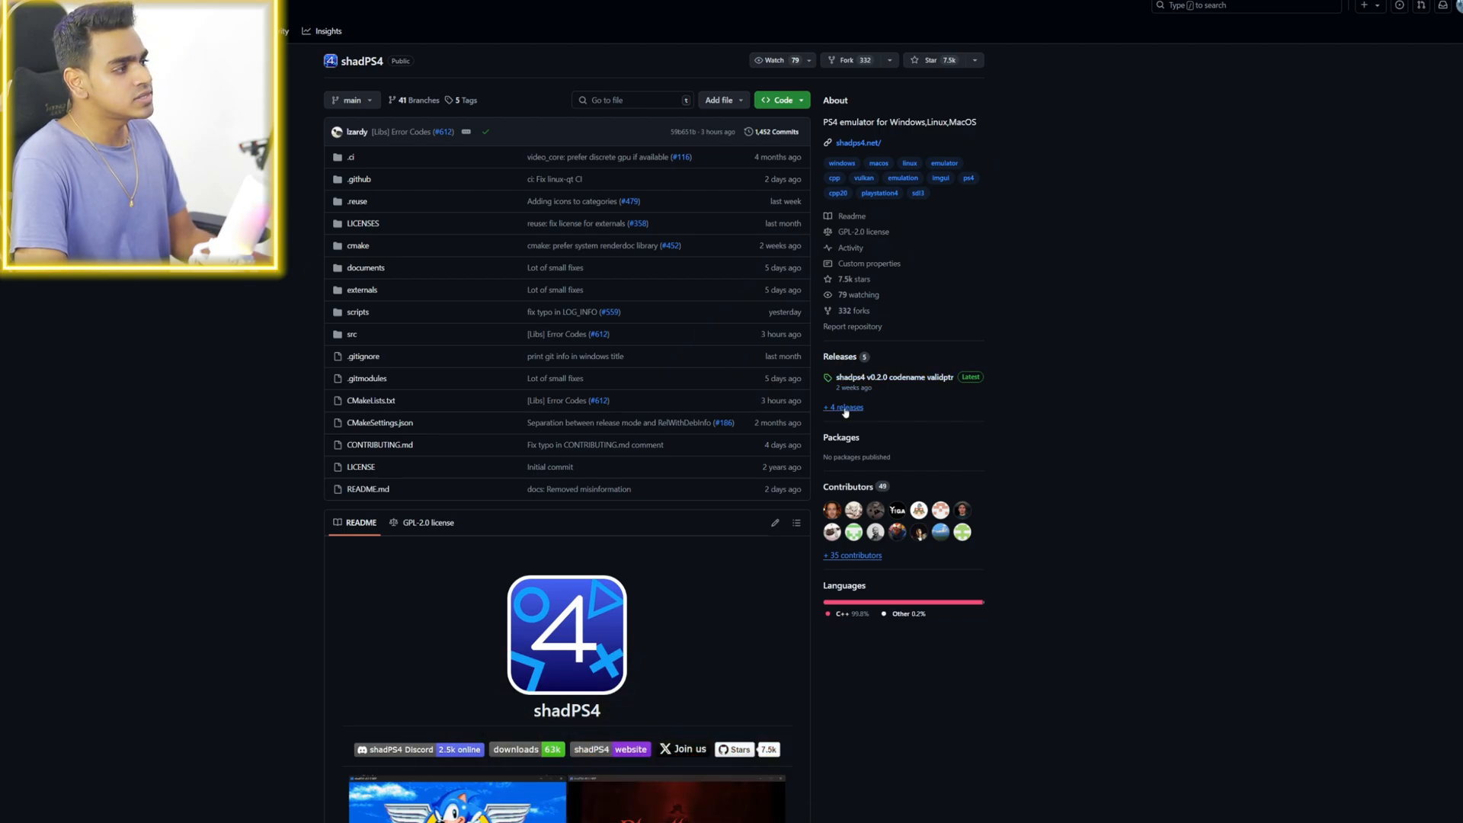
# View the v0.2.0 releases page, then the Actions list of all workflow runs
pyautogui.click(843, 407)
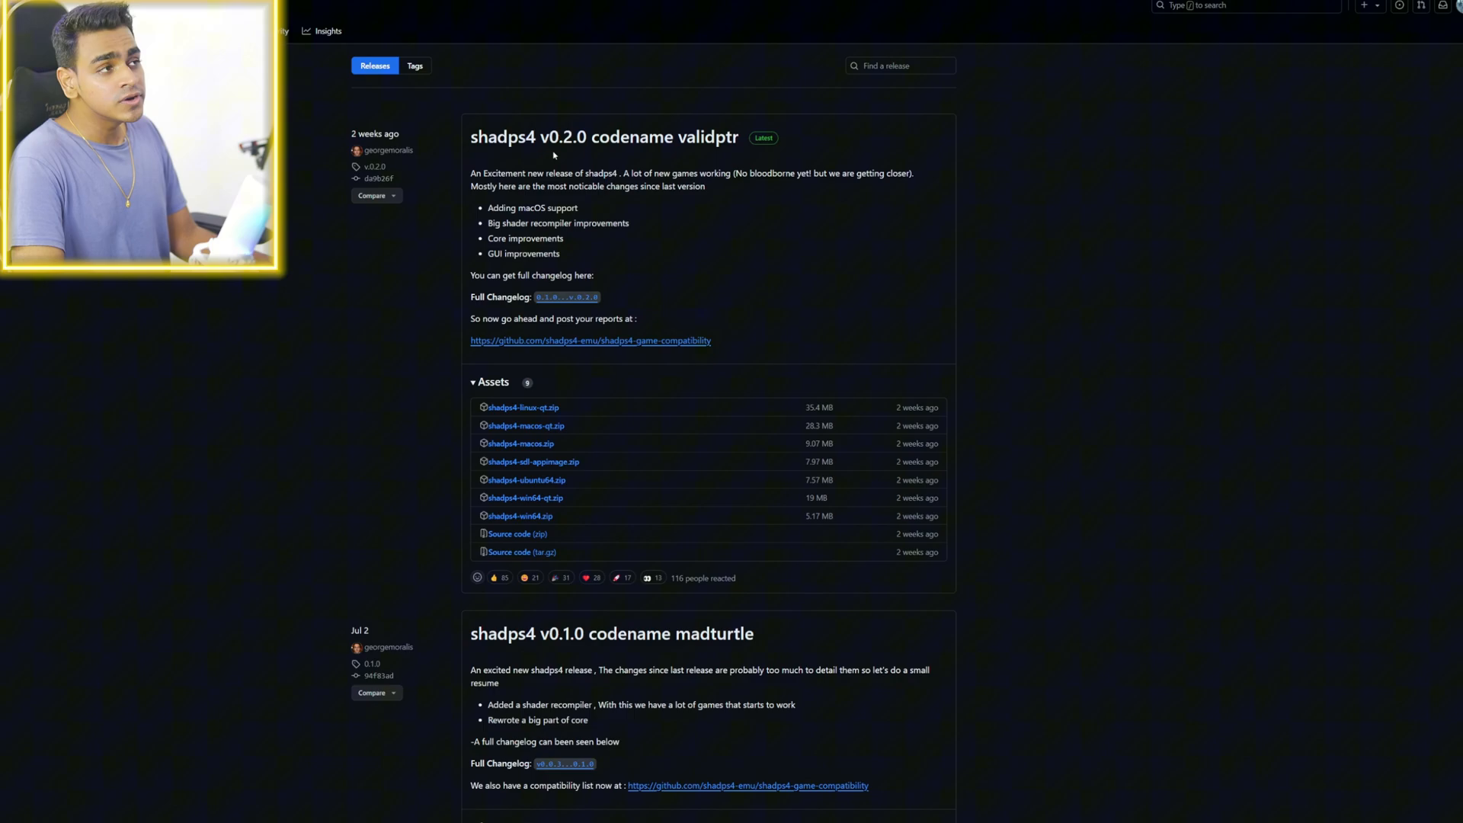
pyautogui.moveTo(606, 166)
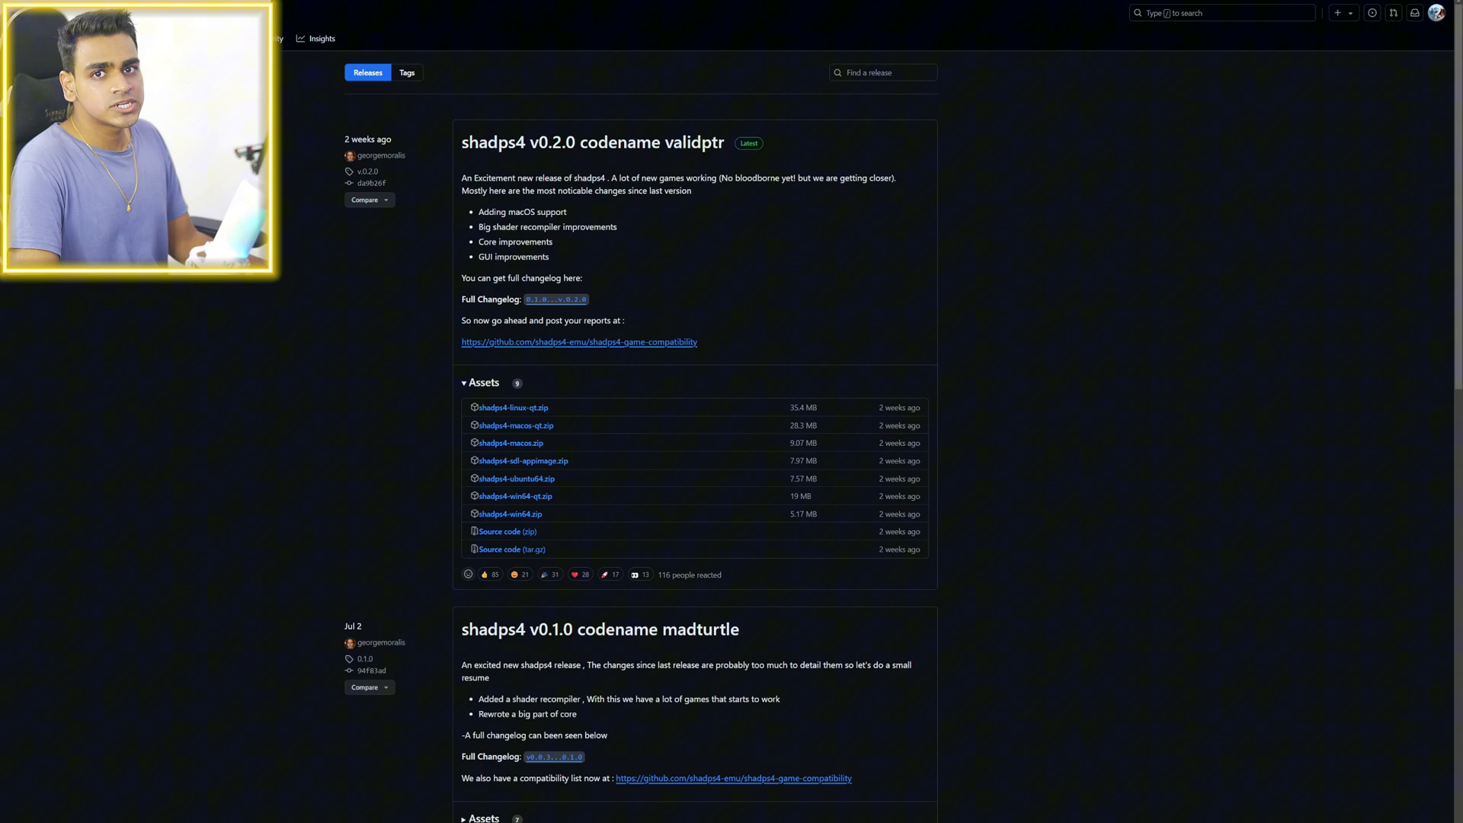
pyautogui.click(298, 7)
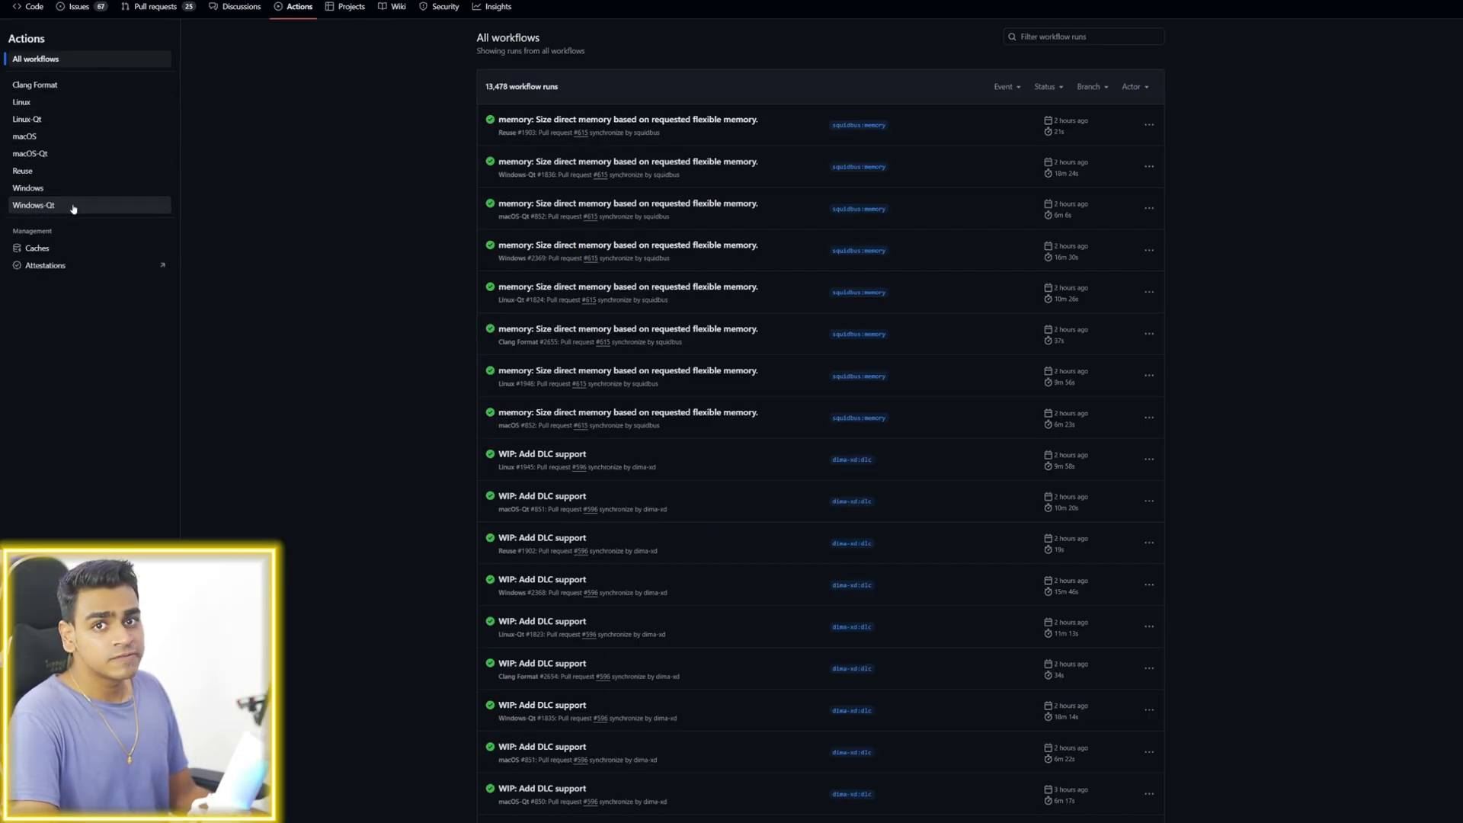
# Filter the Actions sidebar to the Windows-Qt workflow, showing its 1,738 runs
pyautogui.click(34, 204)
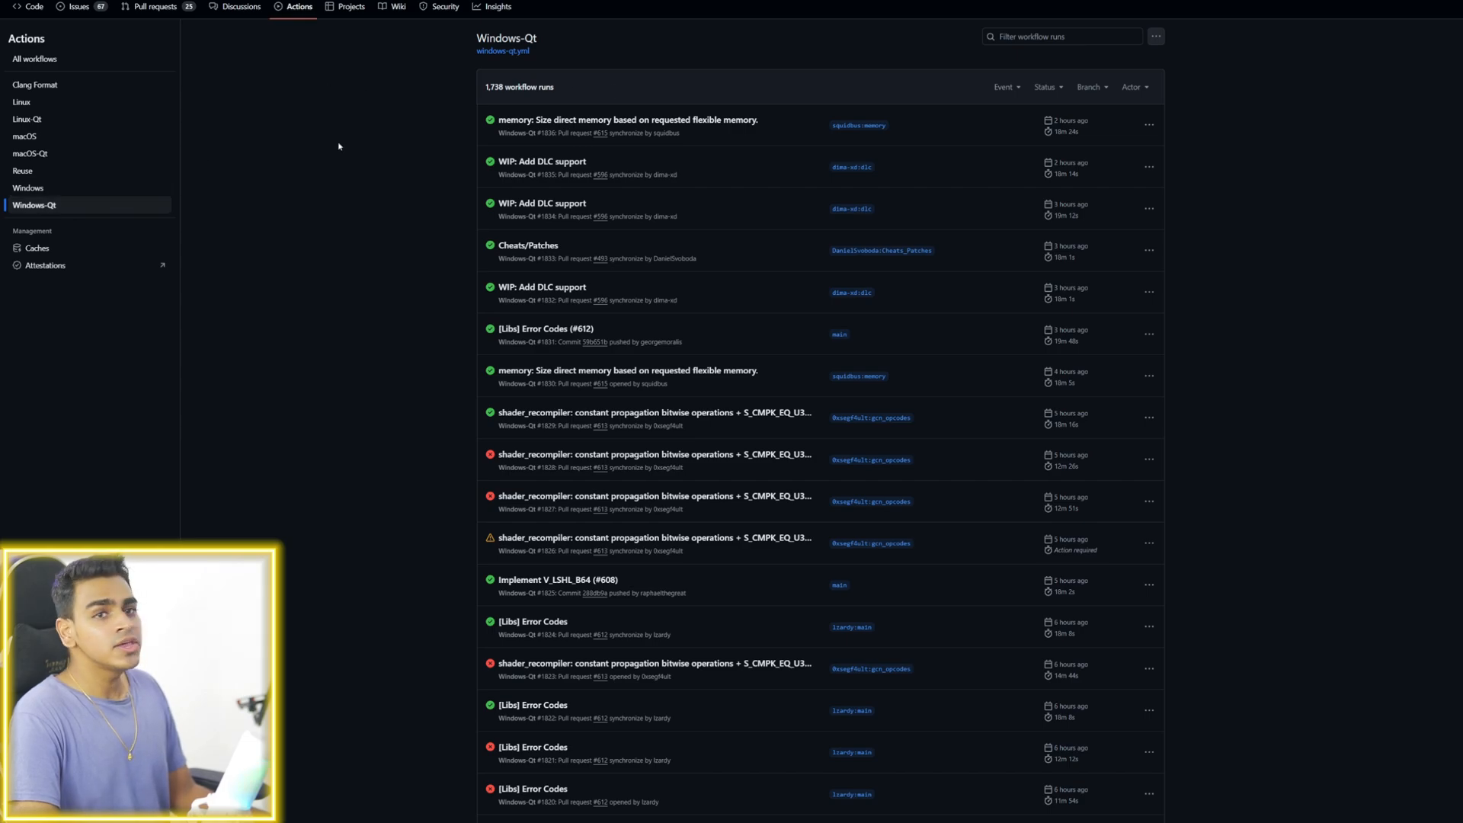
pyautogui.moveTo(406, 136)
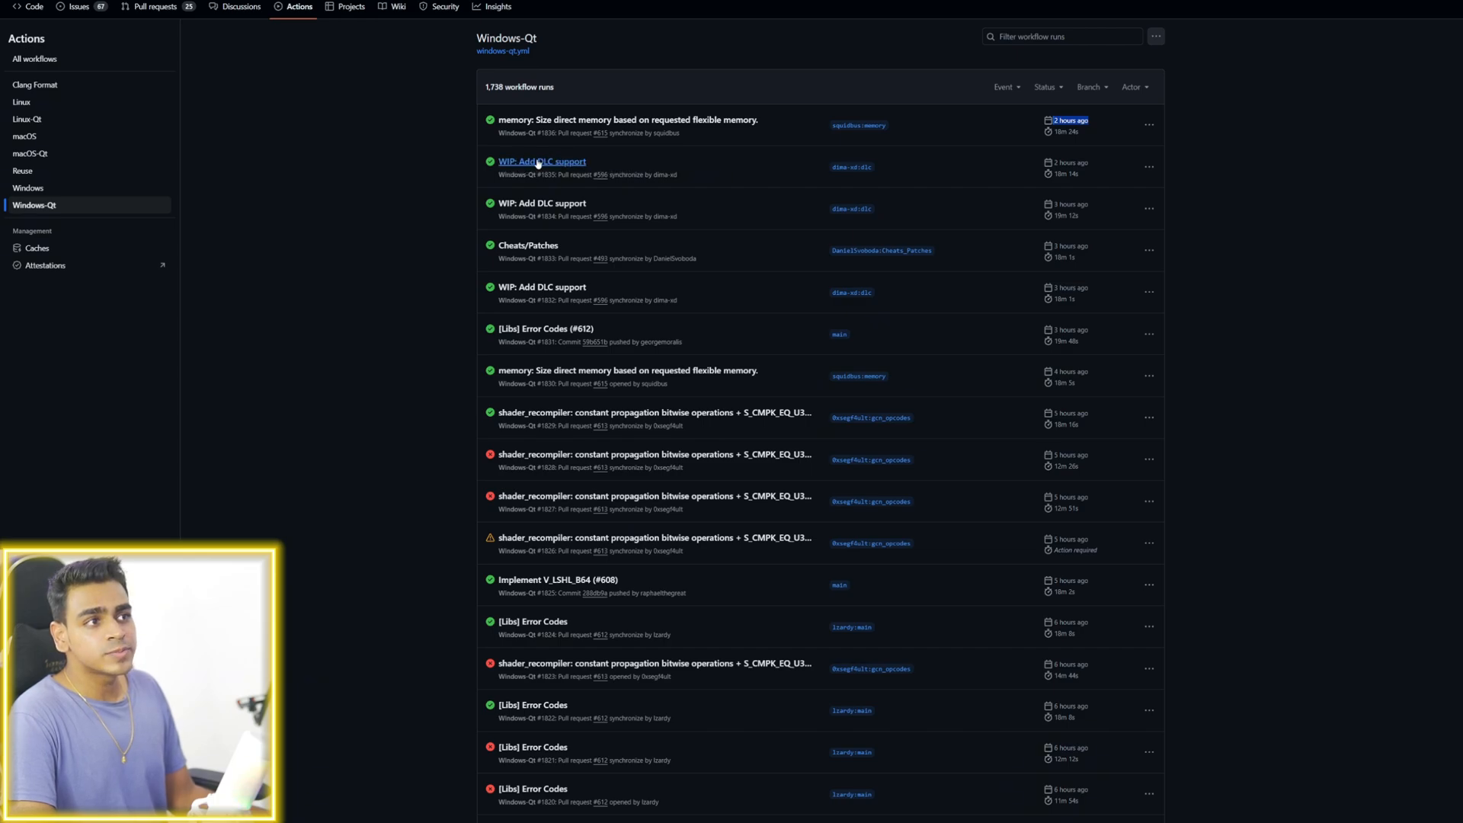
pyautogui.moveTo(627, 120)
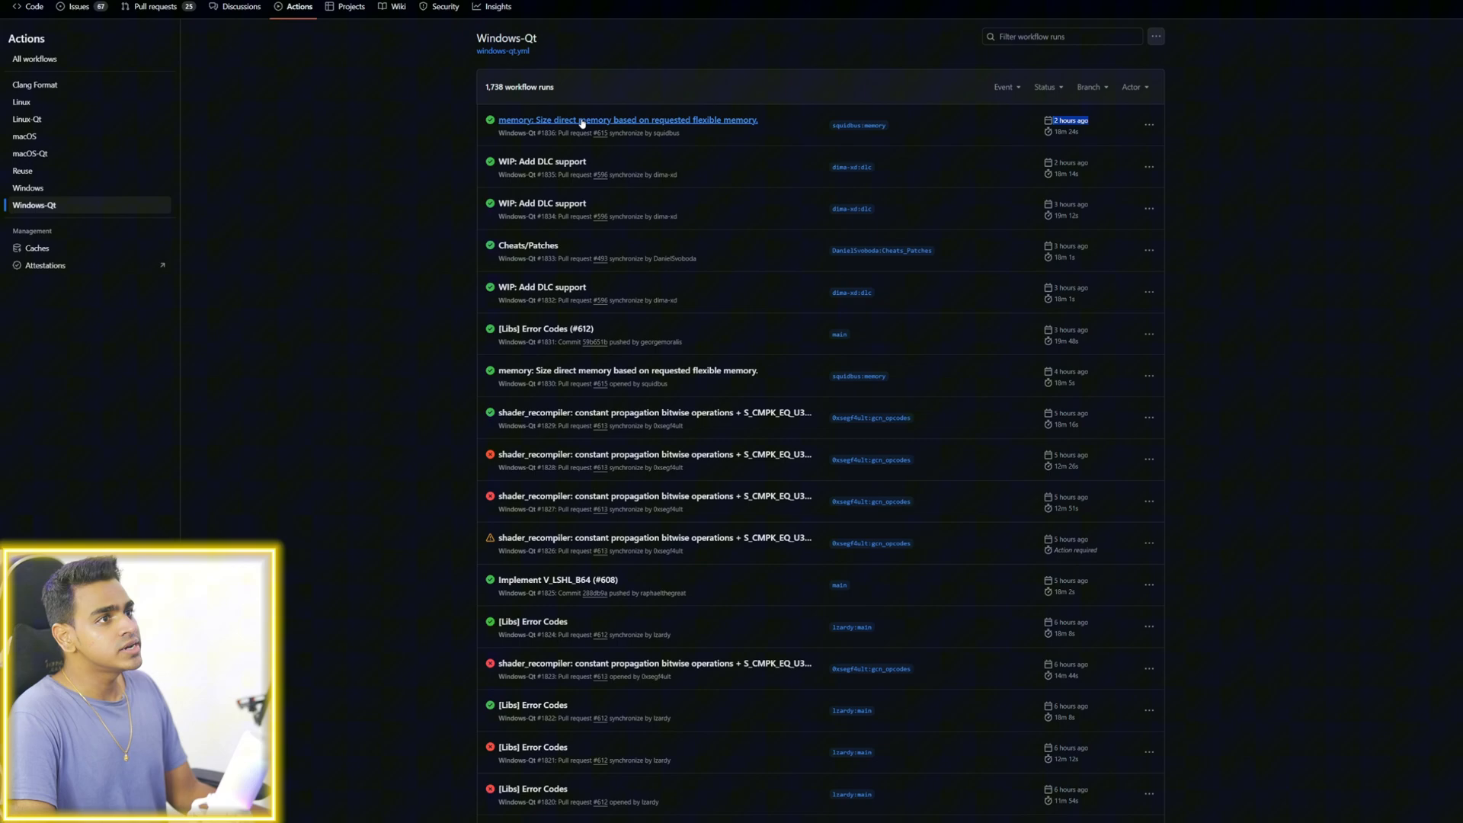
# Open Windows-Qt run #1836, 'memory: Size direct memory based on requested flexible memory.'
pyautogui.click(627, 120)
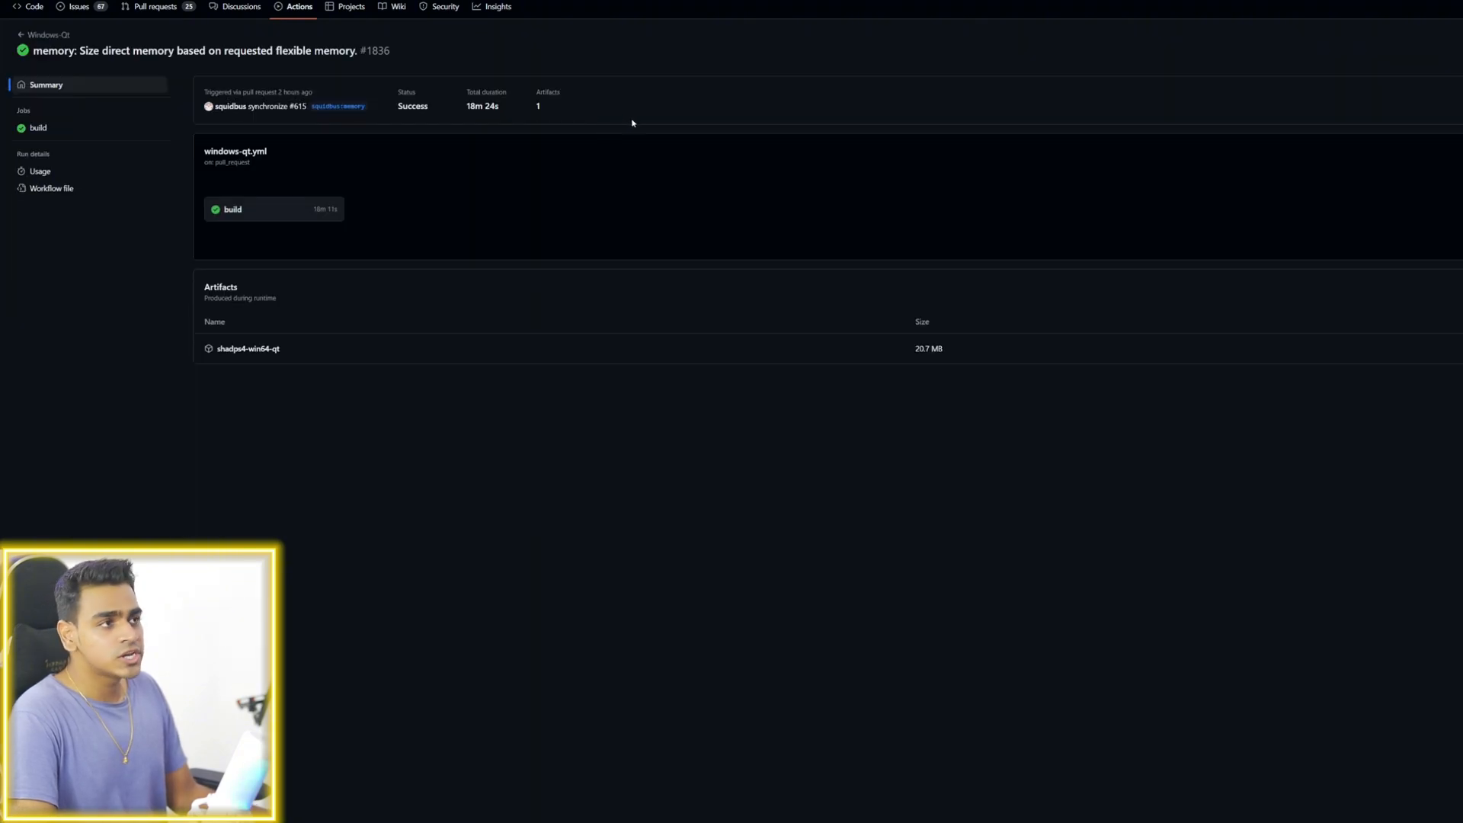
pyautogui.moveTo(233, 343)
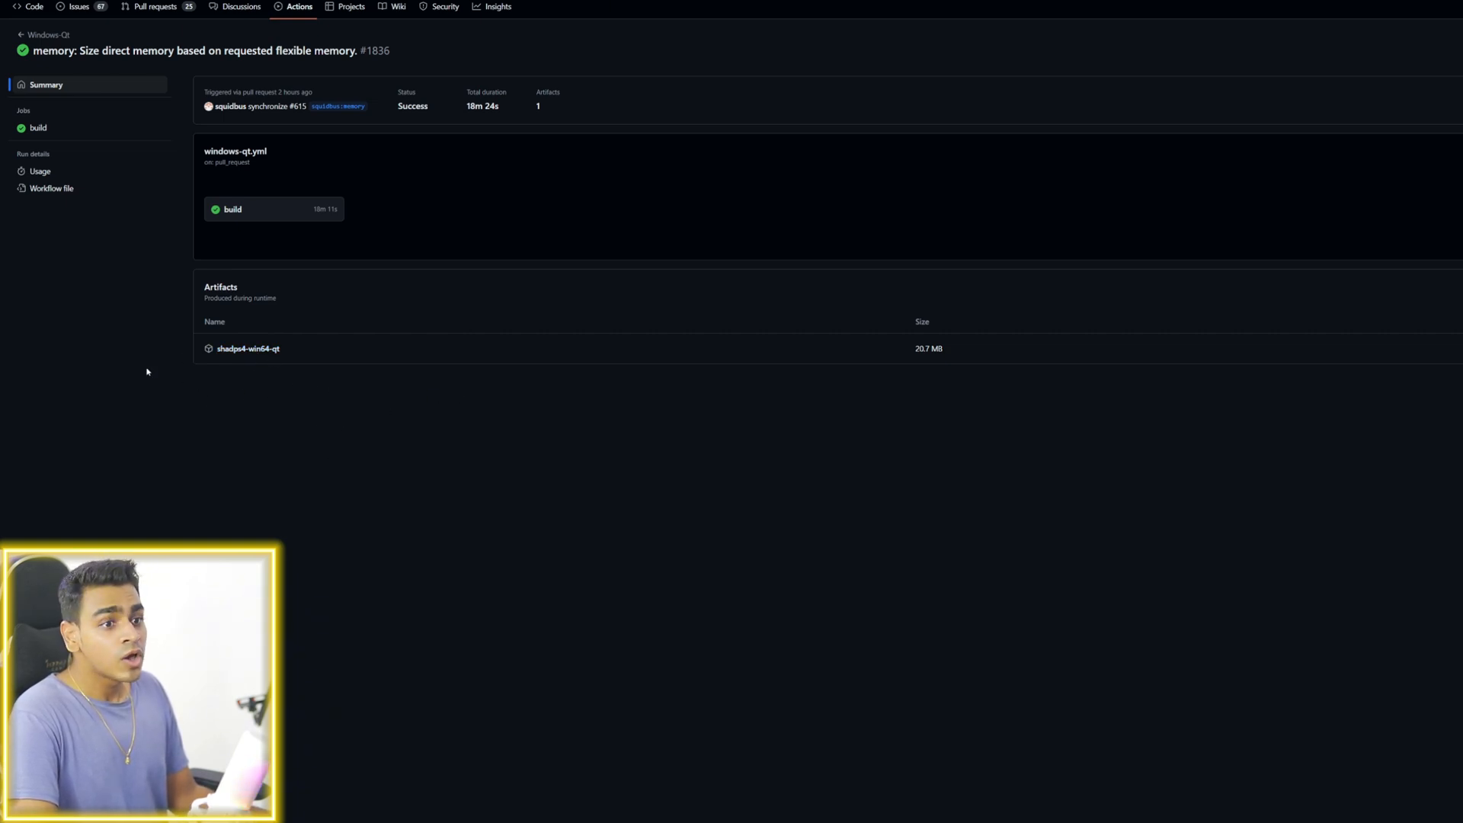
pyautogui.moveTo(179, 338)
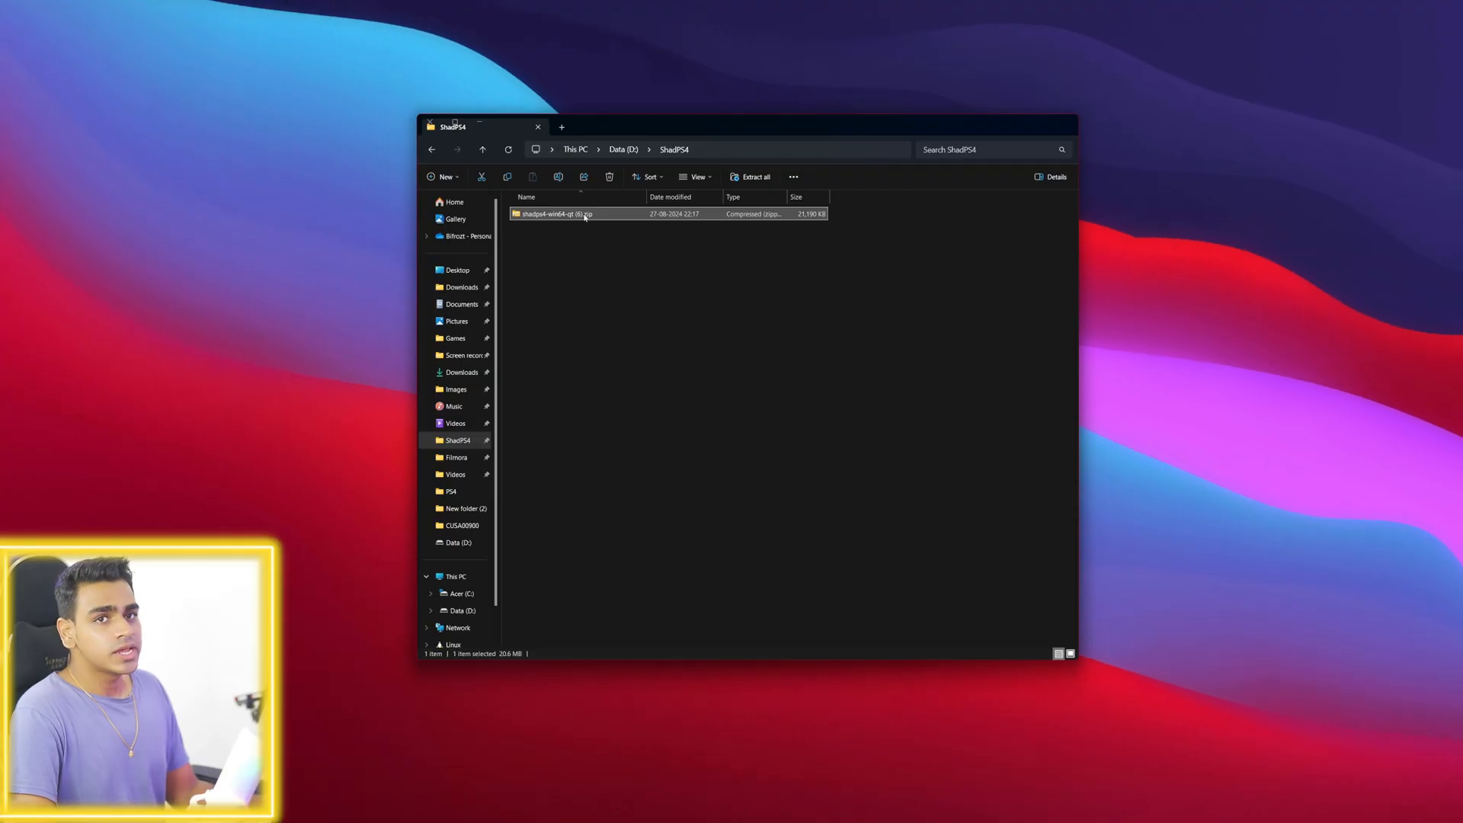
# Extract the shadps4-win64-qt zip into D:\ShadPS4 and launch shadPS4.exe
pyautogui.rightClick(557, 213)
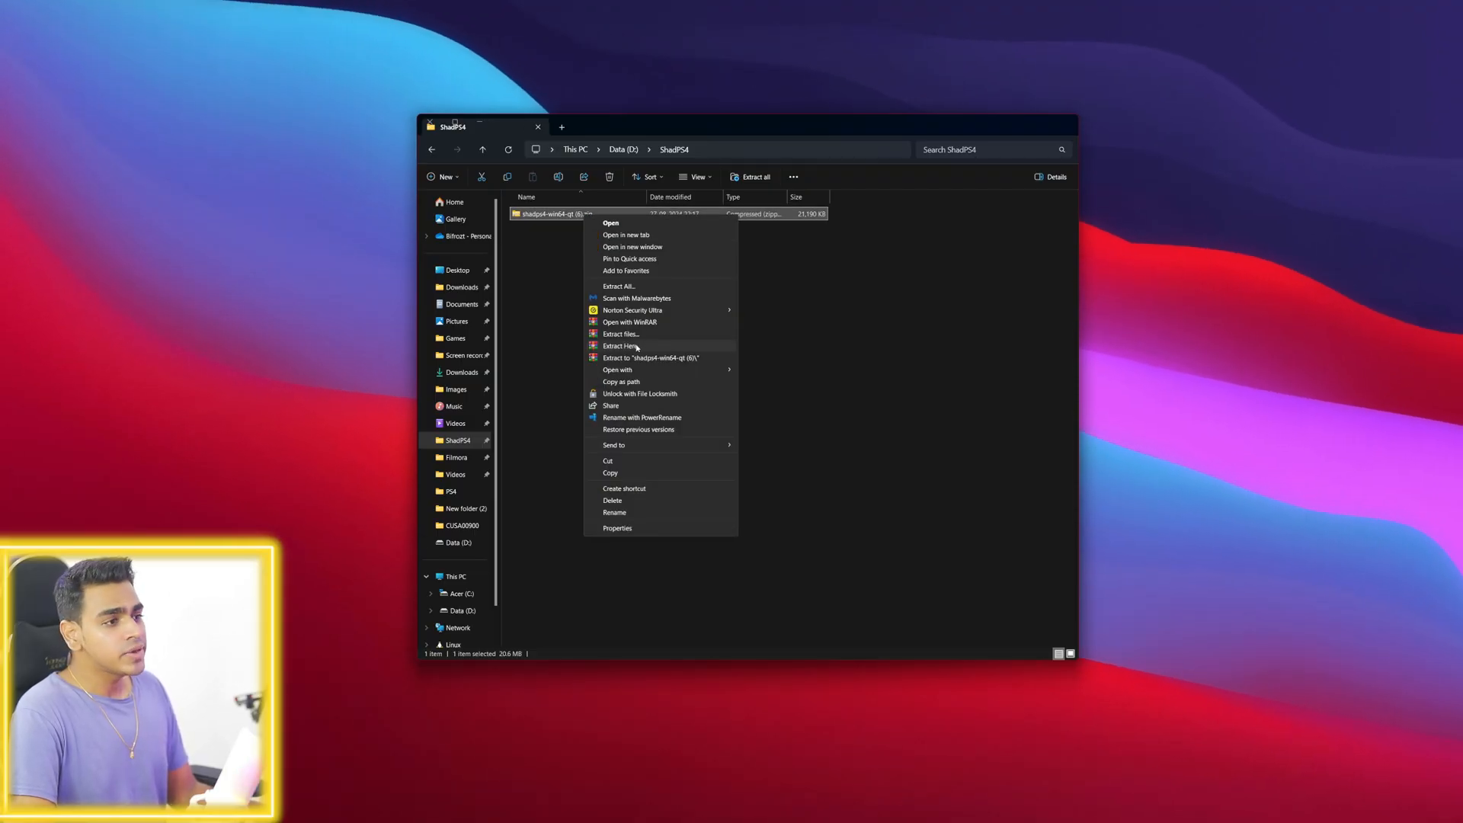
pyautogui.click(620, 346)
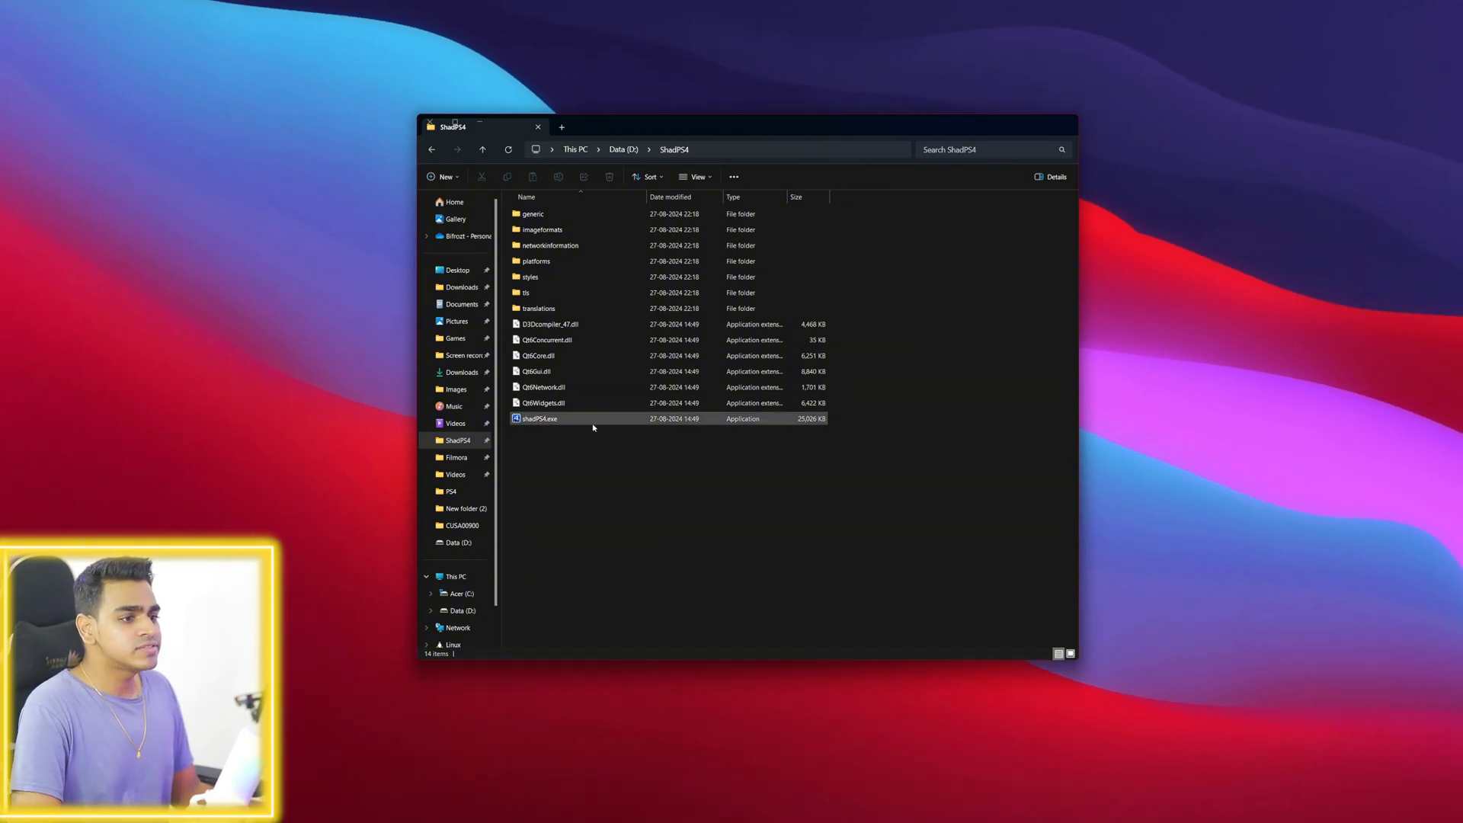
pyautogui.doubleClick(540, 418)
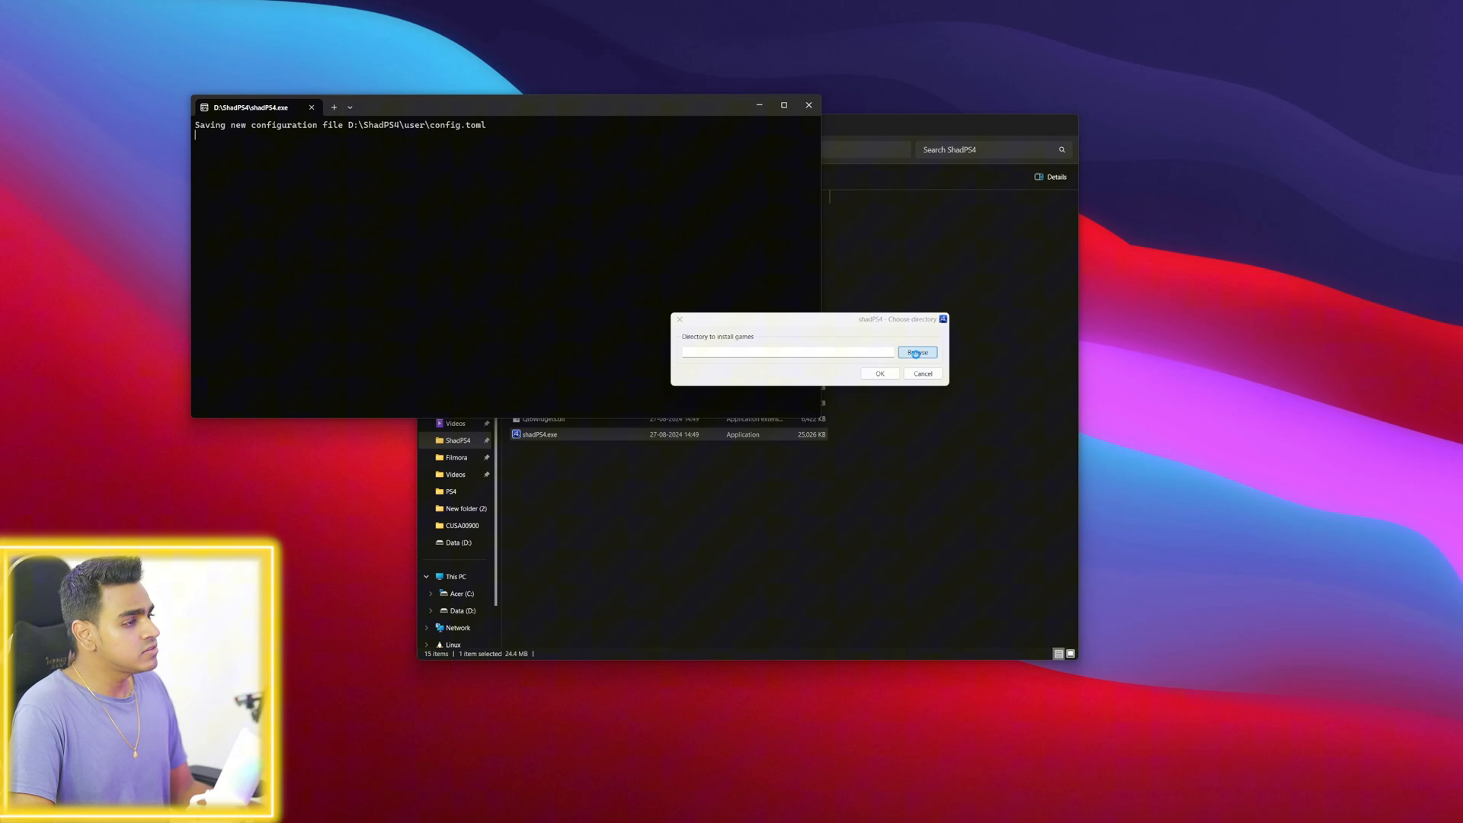
# Browse to D:\PS4 and confirm it as the game install directory
pyautogui.click(916, 353)
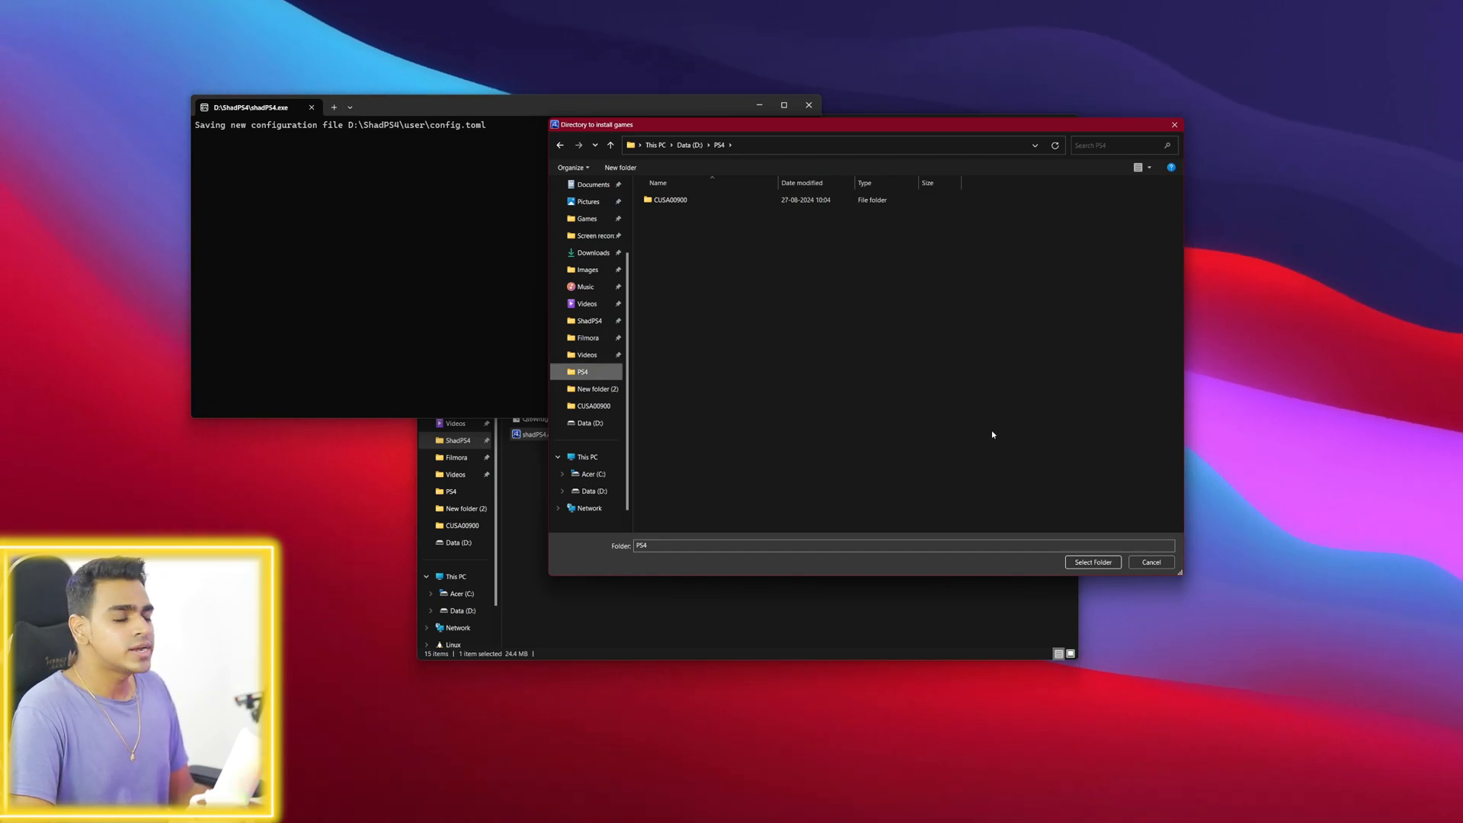
pyautogui.click(1092, 562)
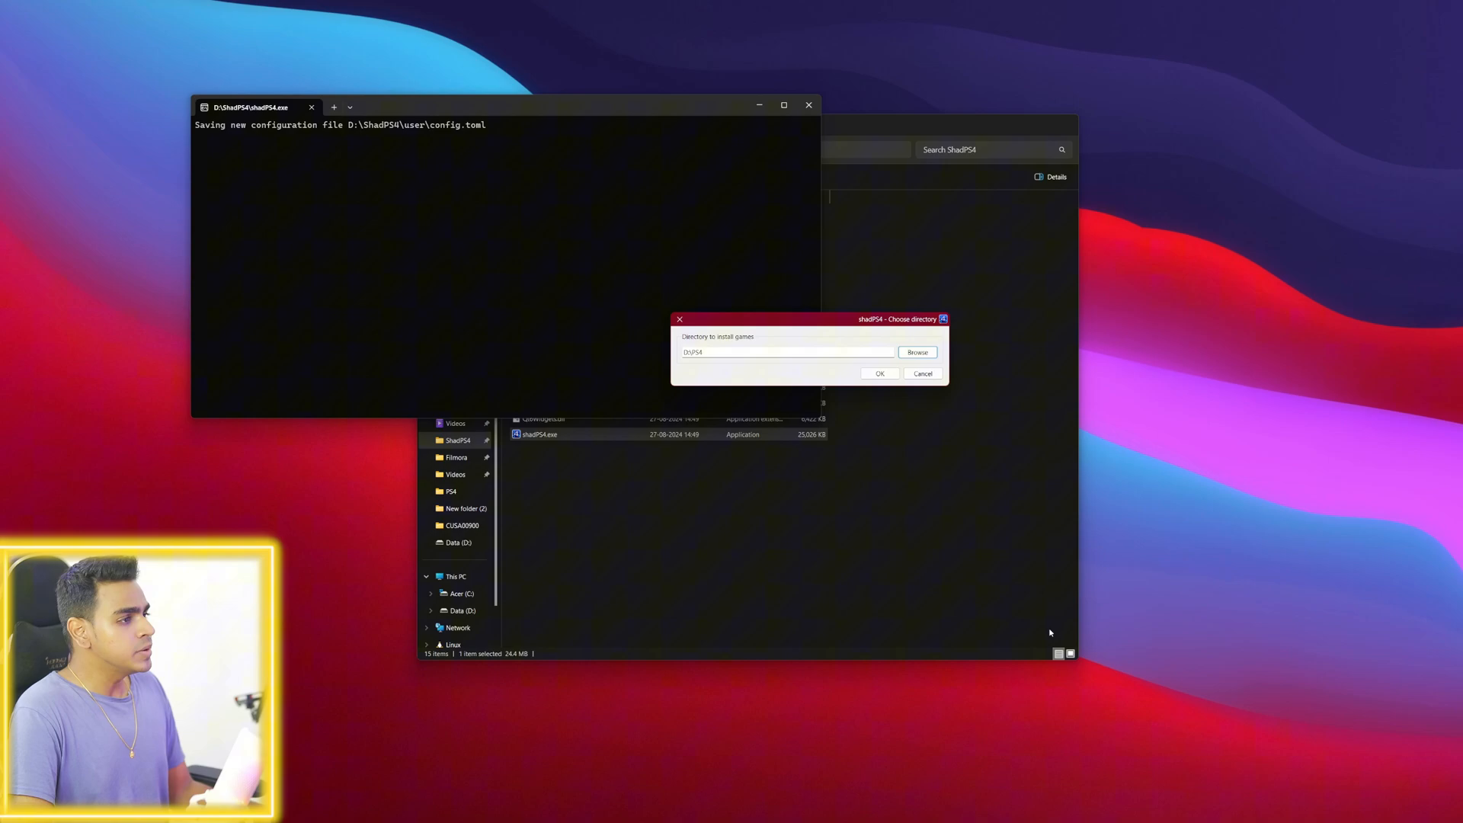
pyautogui.click(878, 373)
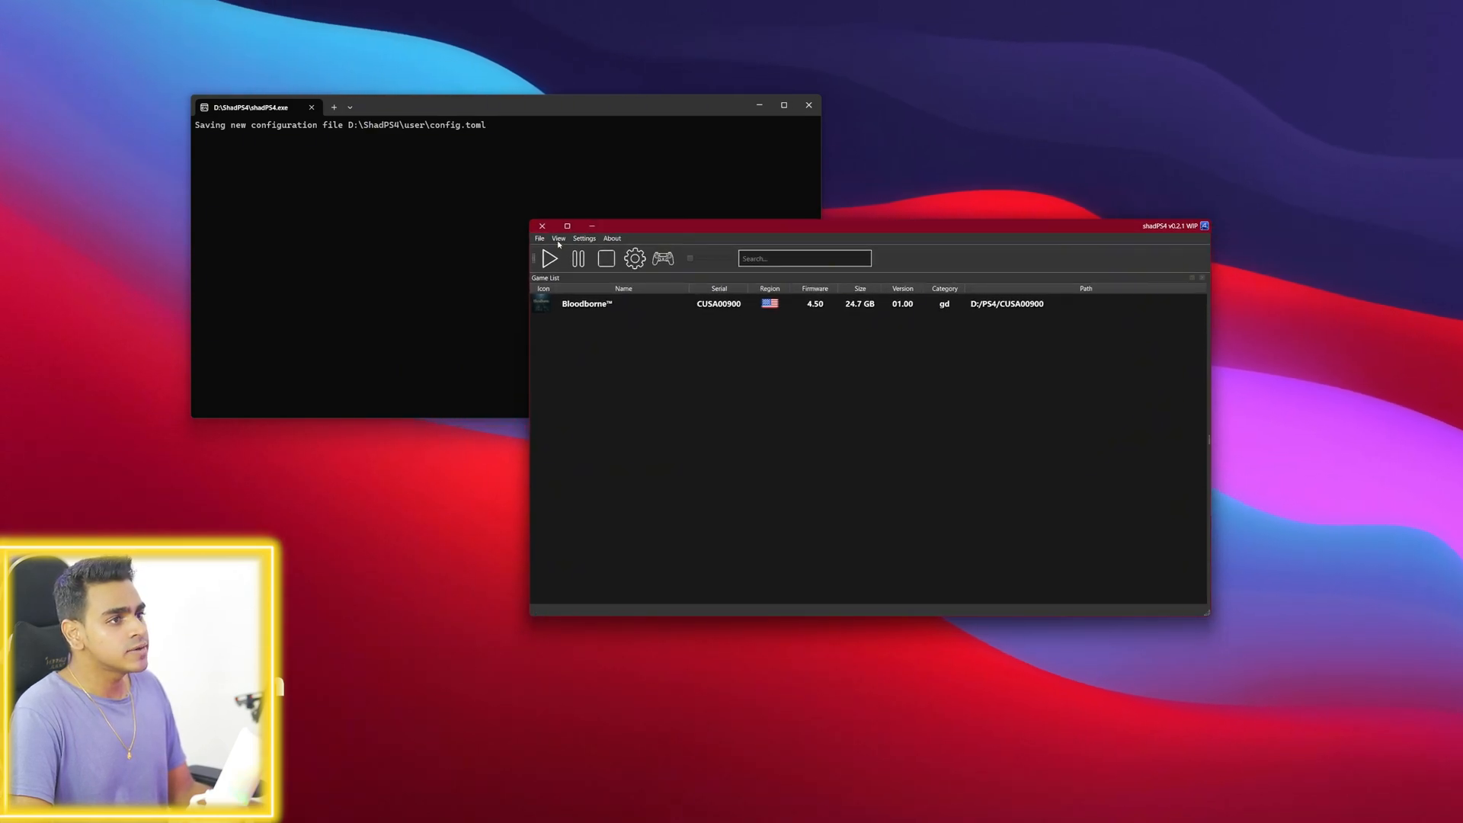
# Install BloodbornePS4.pkg from D:\PS4 via File > Install Packages (PKG)
pyautogui.click(558, 237)
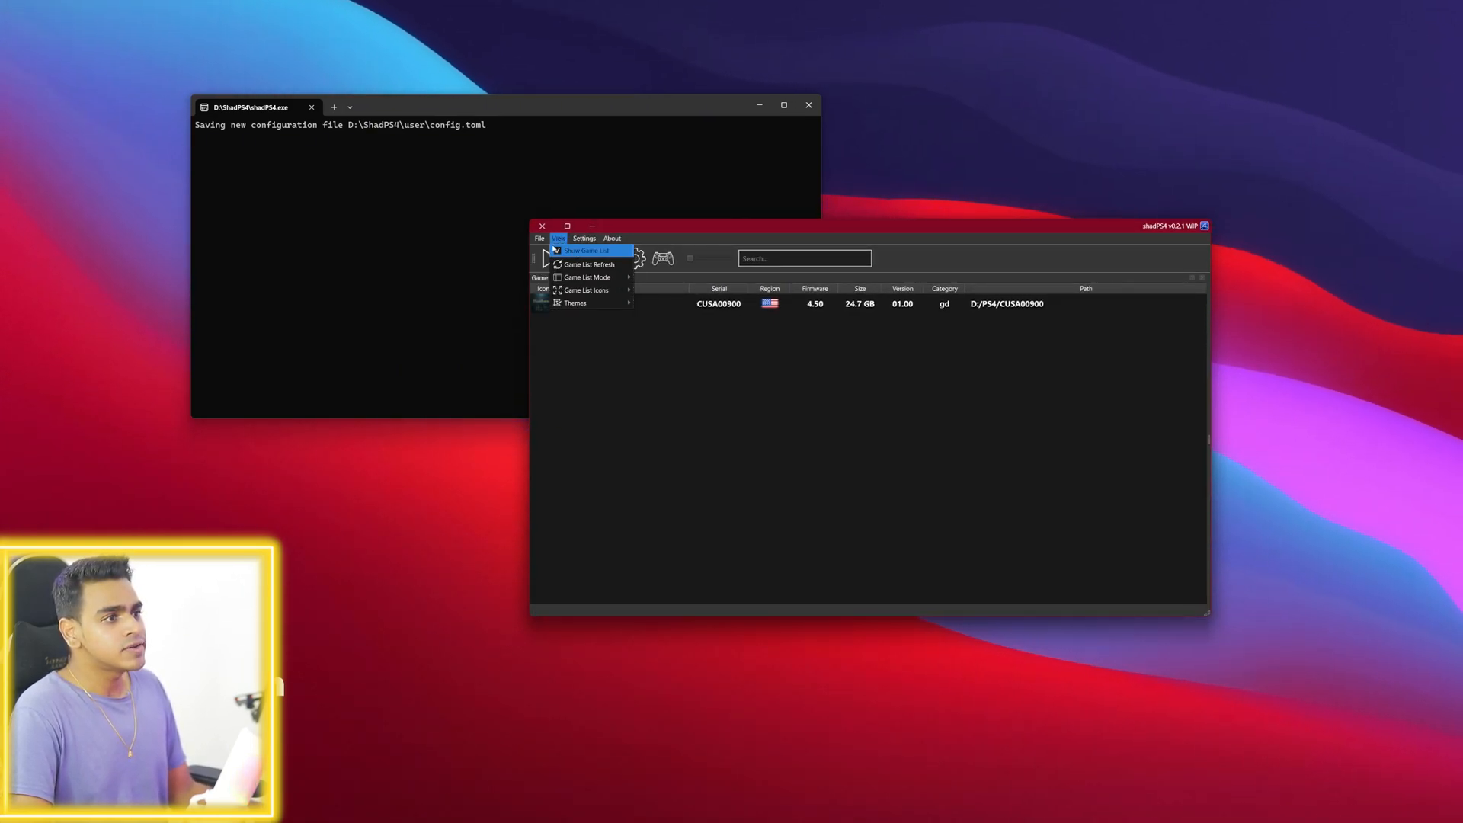
pyautogui.click(540, 238)
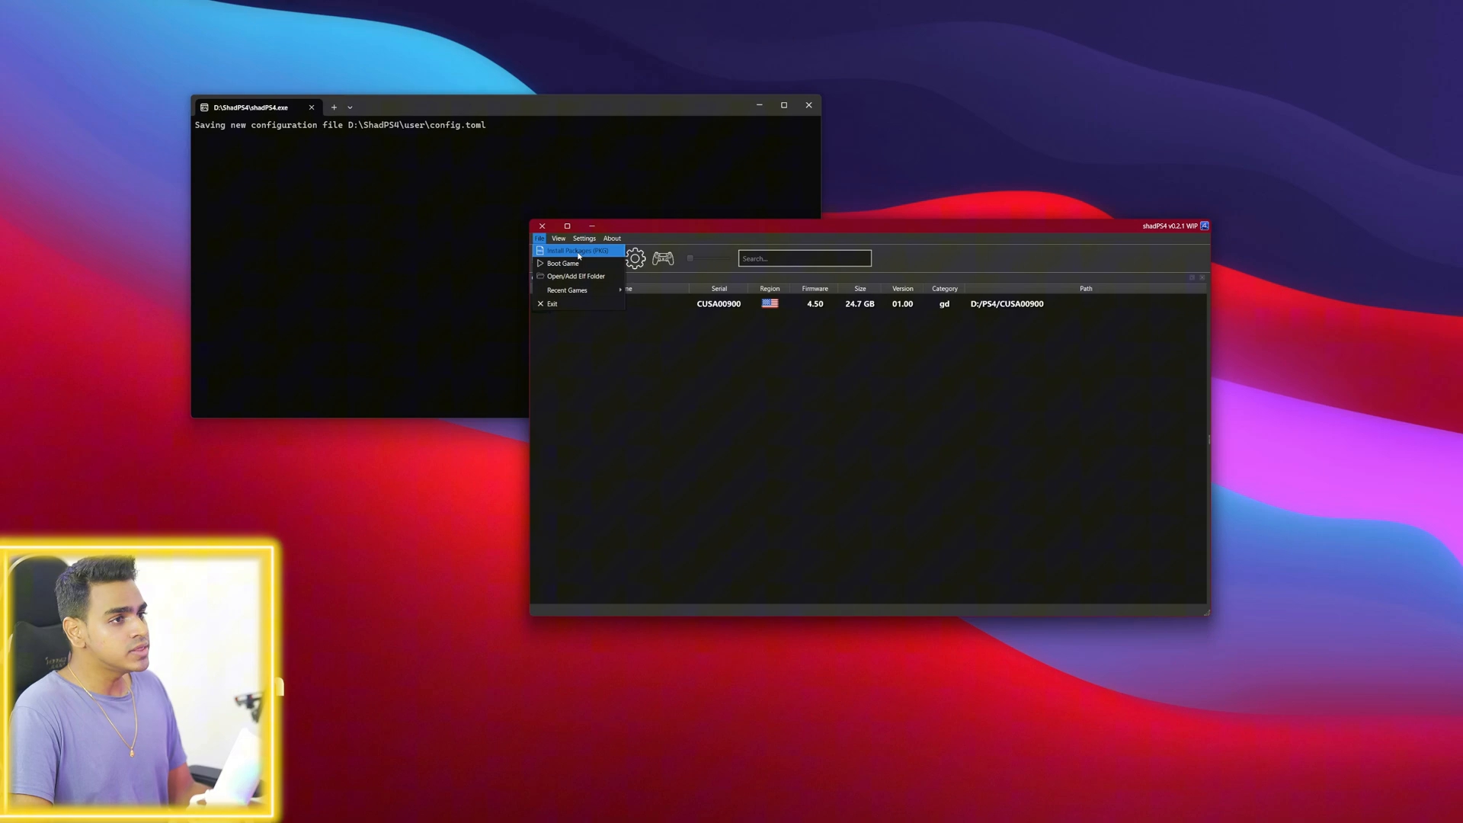
pyautogui.click(574, 250)
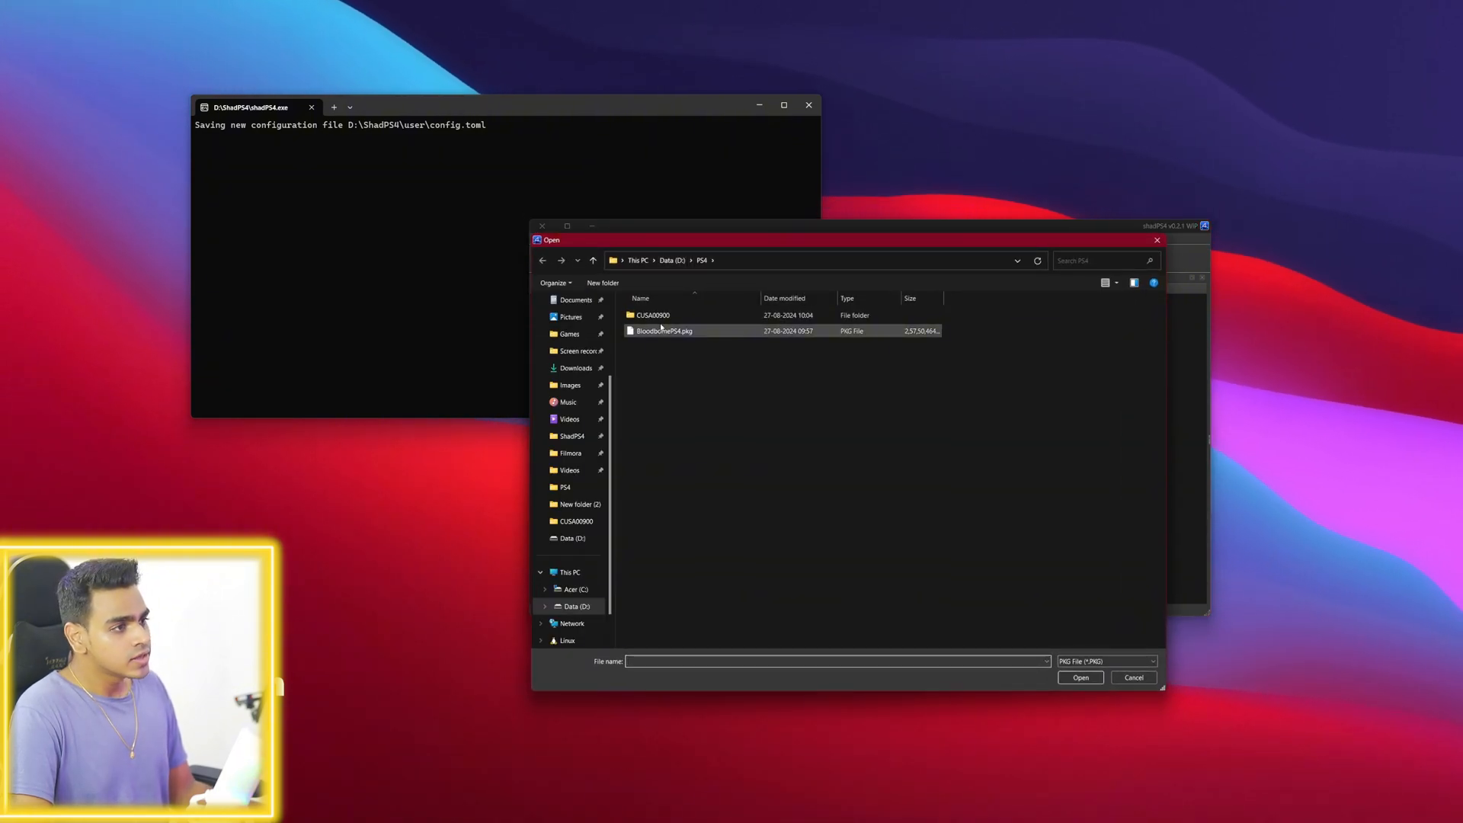
pyautogui.click(663, 332)
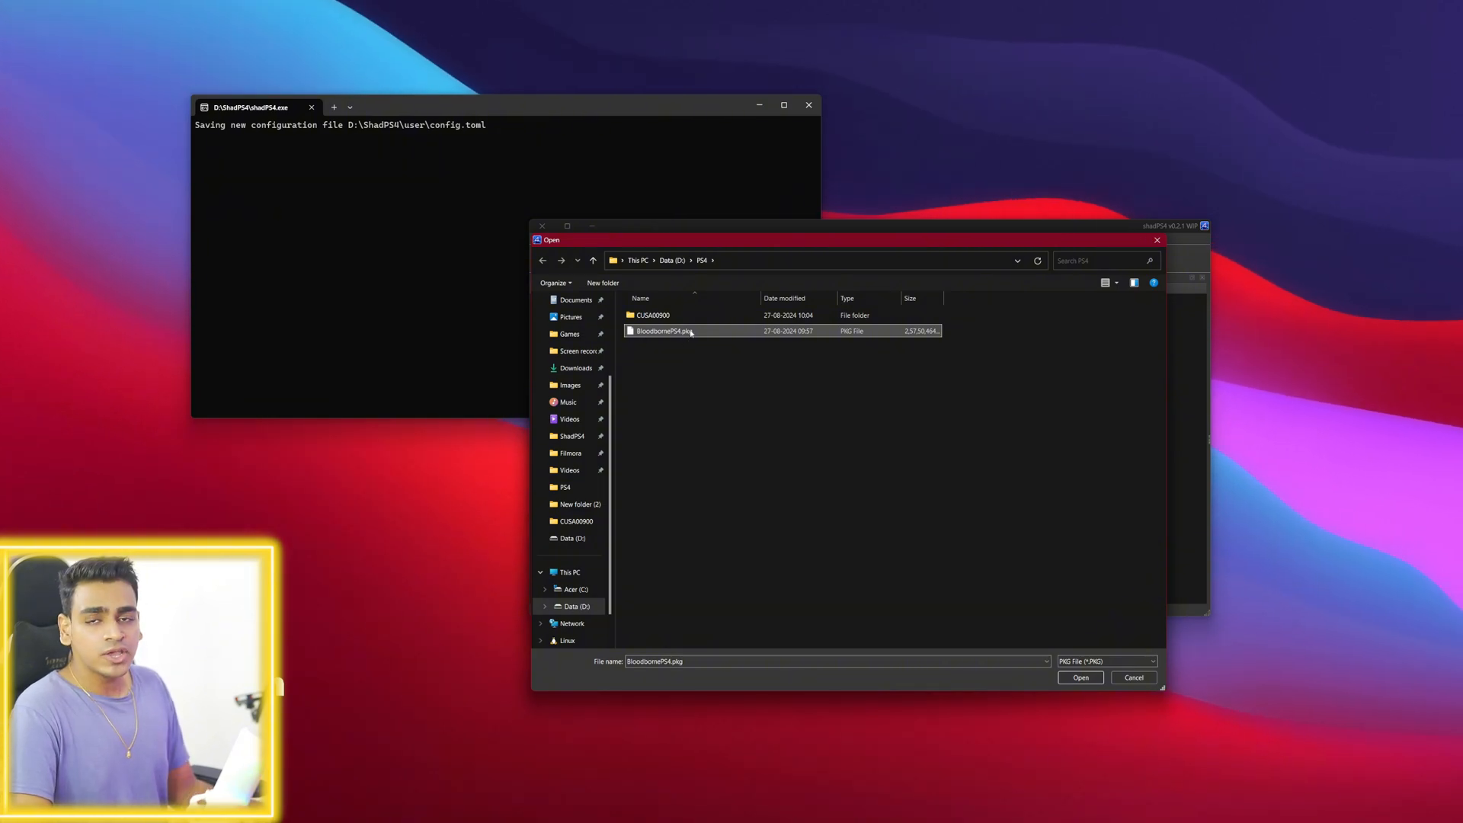
pyautogui.moveTo(690, 331)
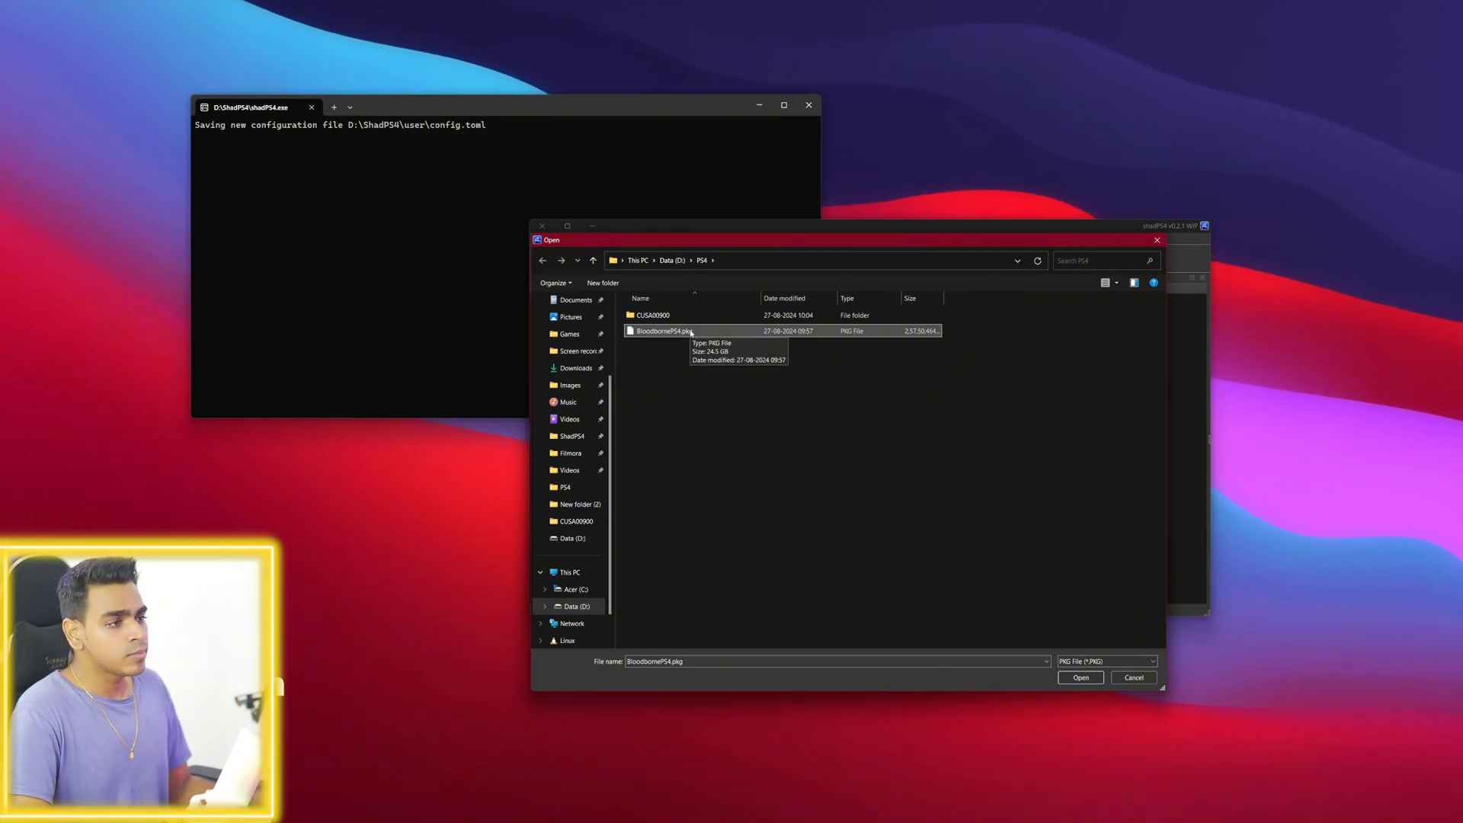
pyautogui.moveTo(1012, 615)
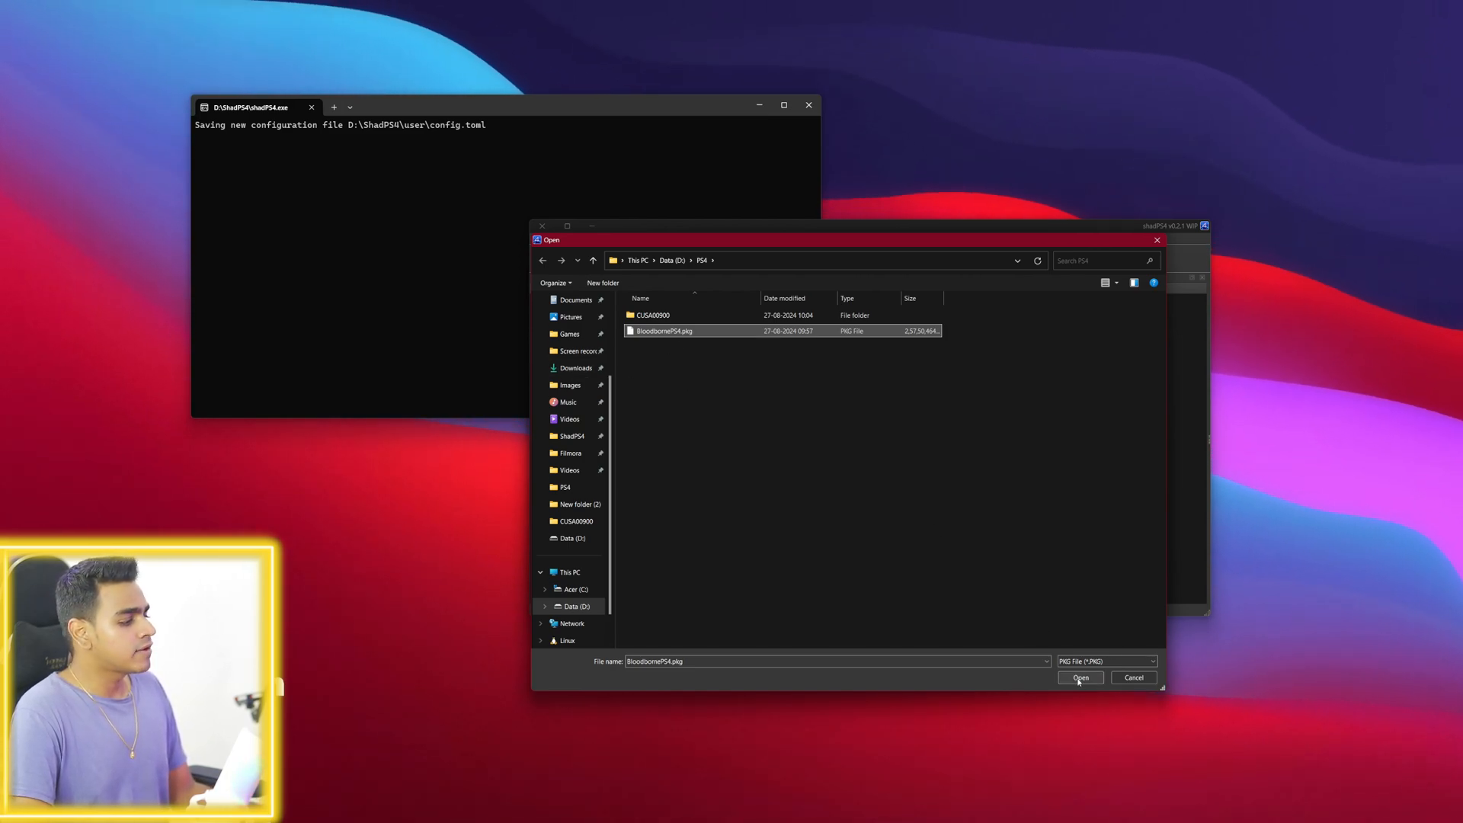
pyautogui.click(1080, 678)
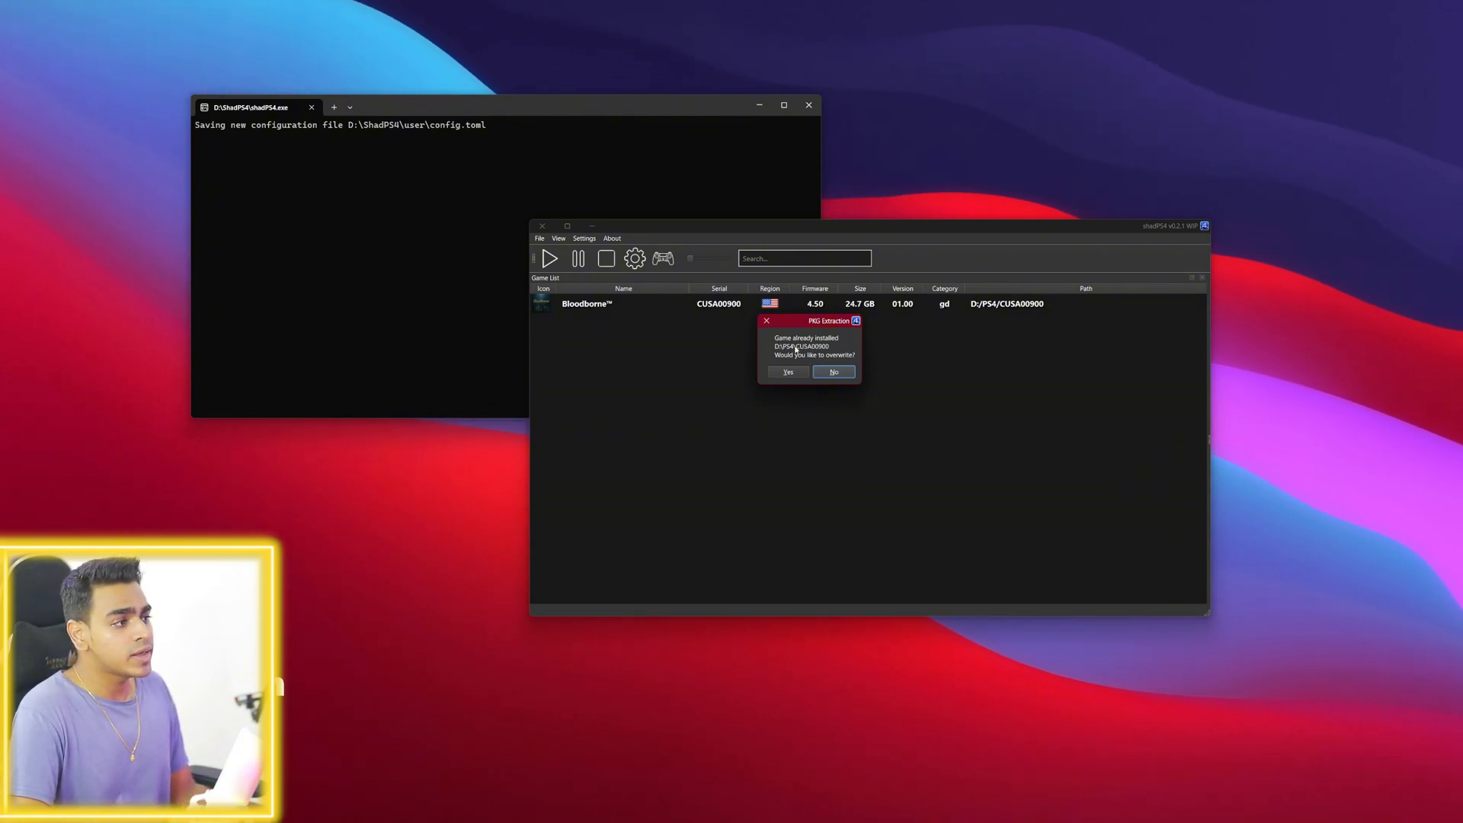
# Decline overwriting Bloodborne (CUSA00900), select its row and enlarge the game icons
pyautogui.click(787, 371)
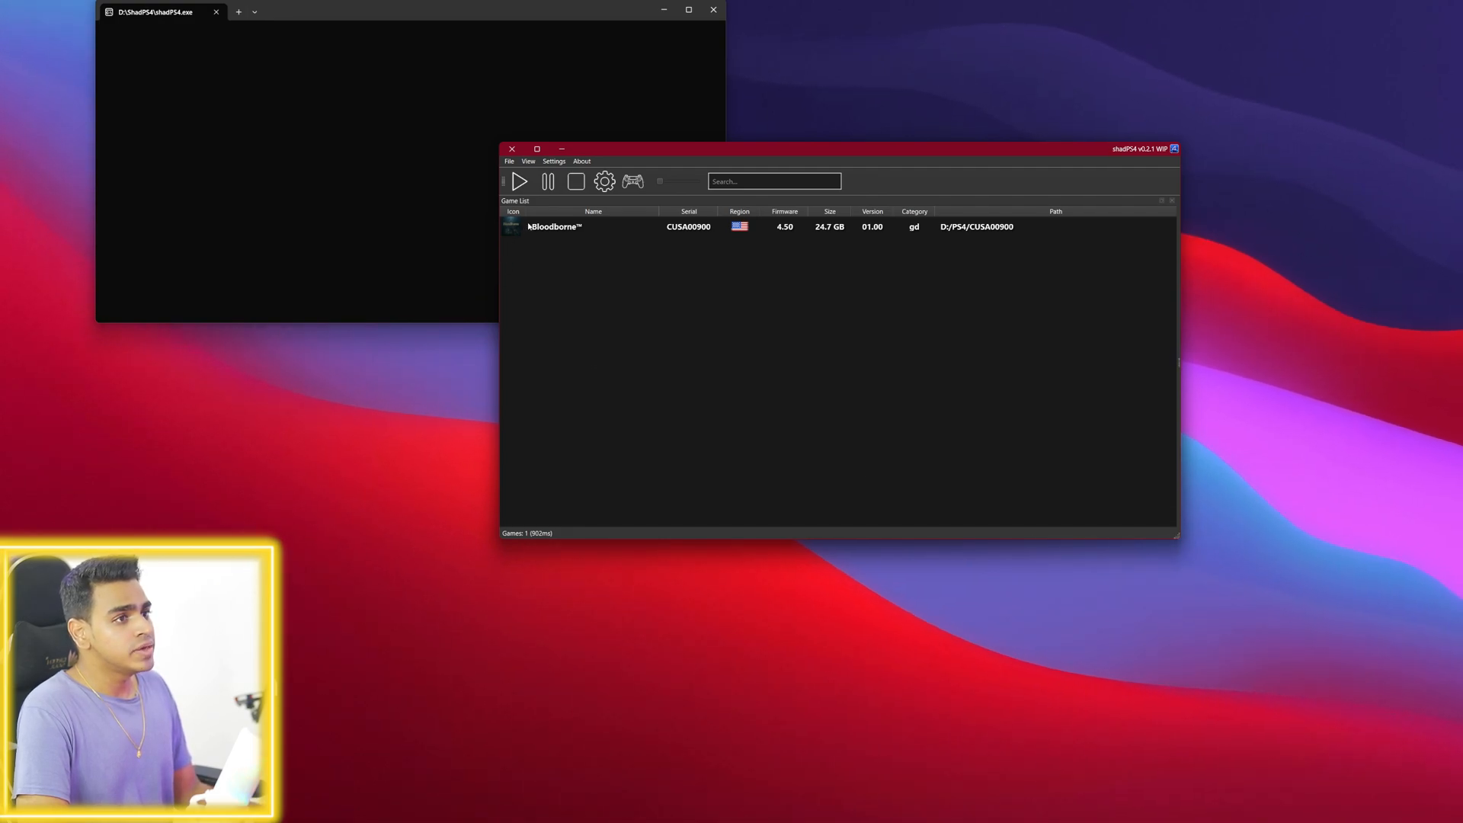
pyautogui.click(556, 227)
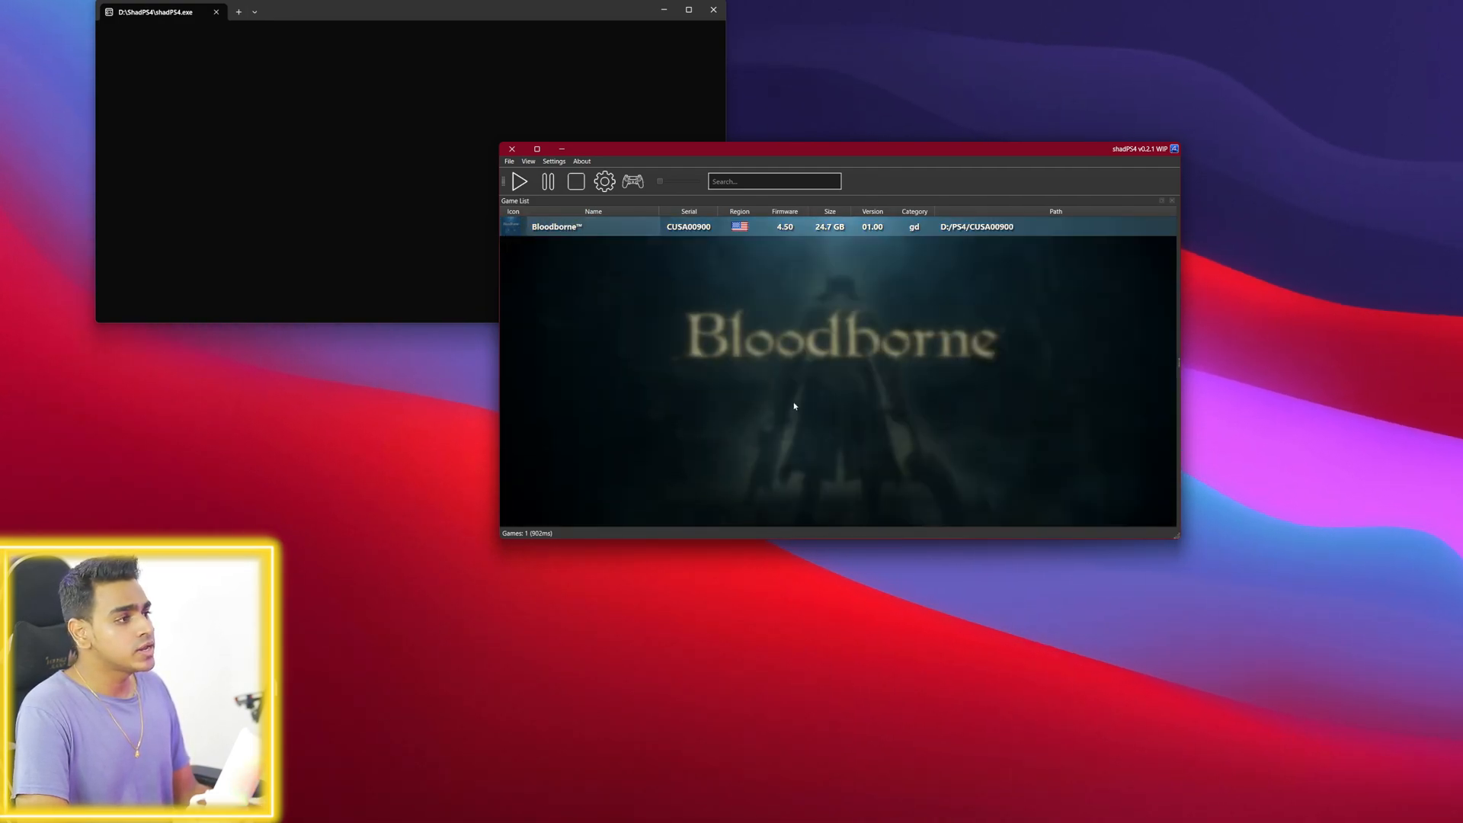
pyautogui.moveTo(957, 410)
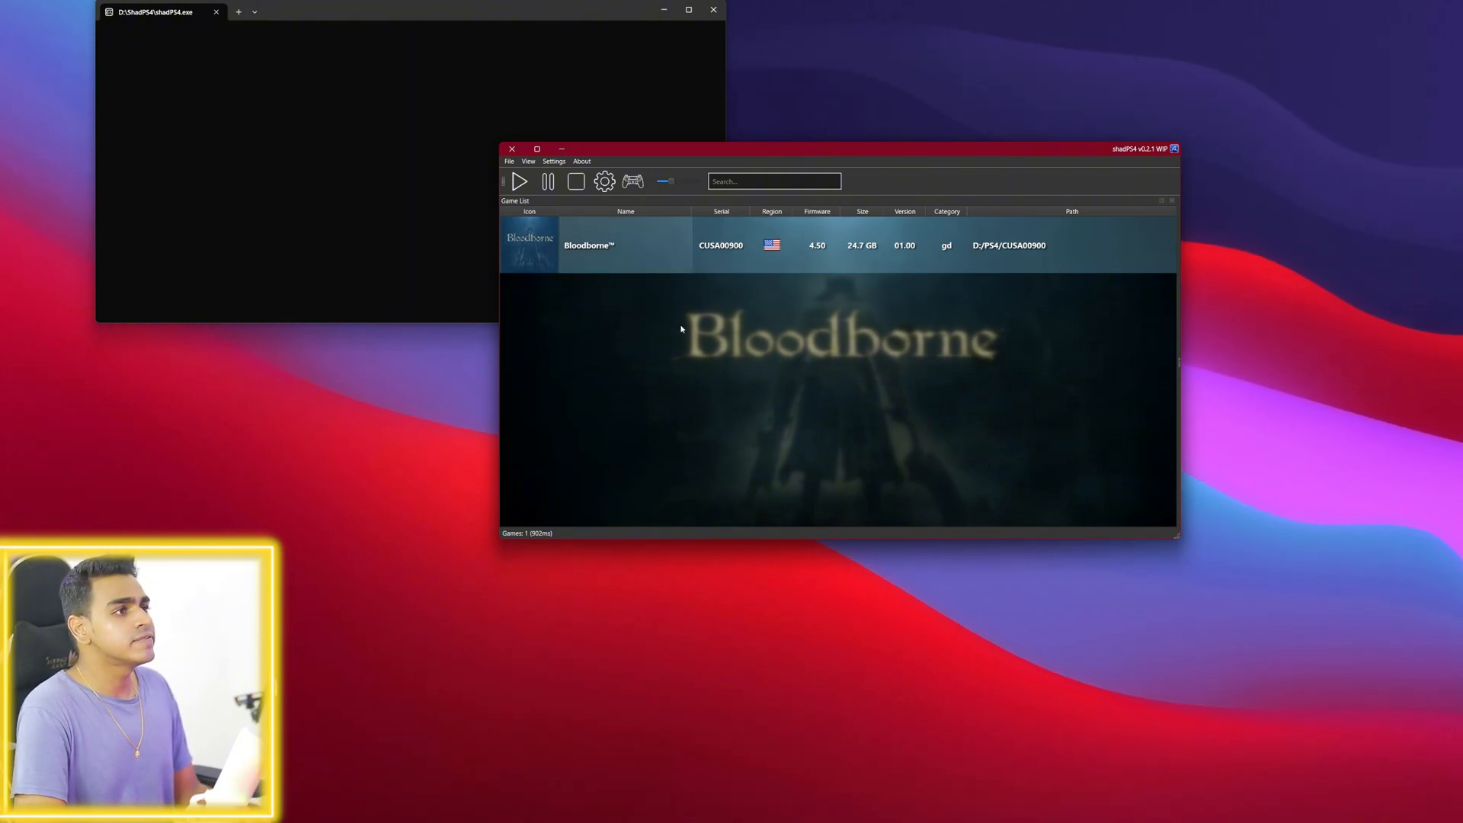
pyautogui.click(582, 161)
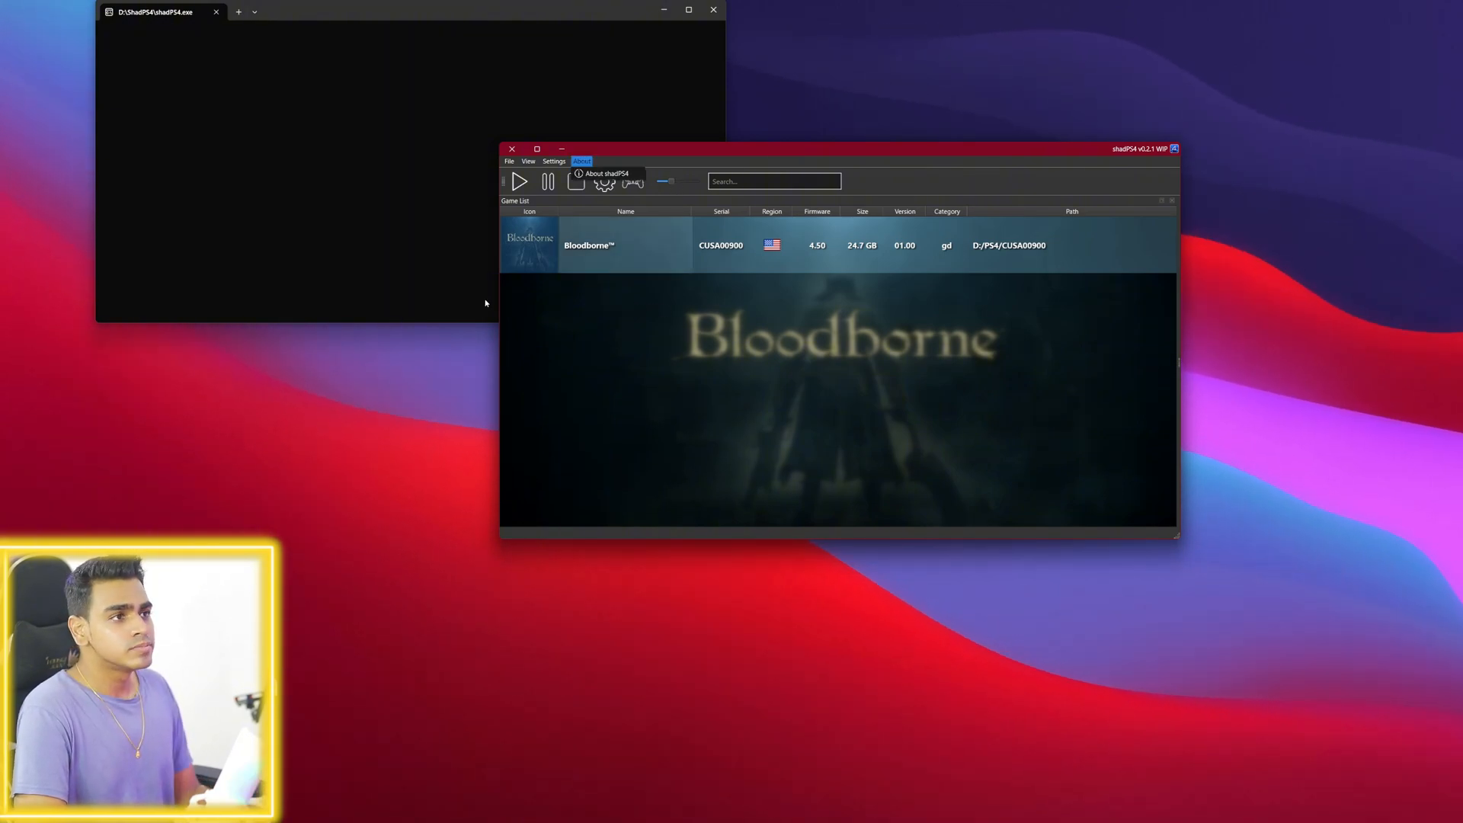
pyautogui.click(553, 161)
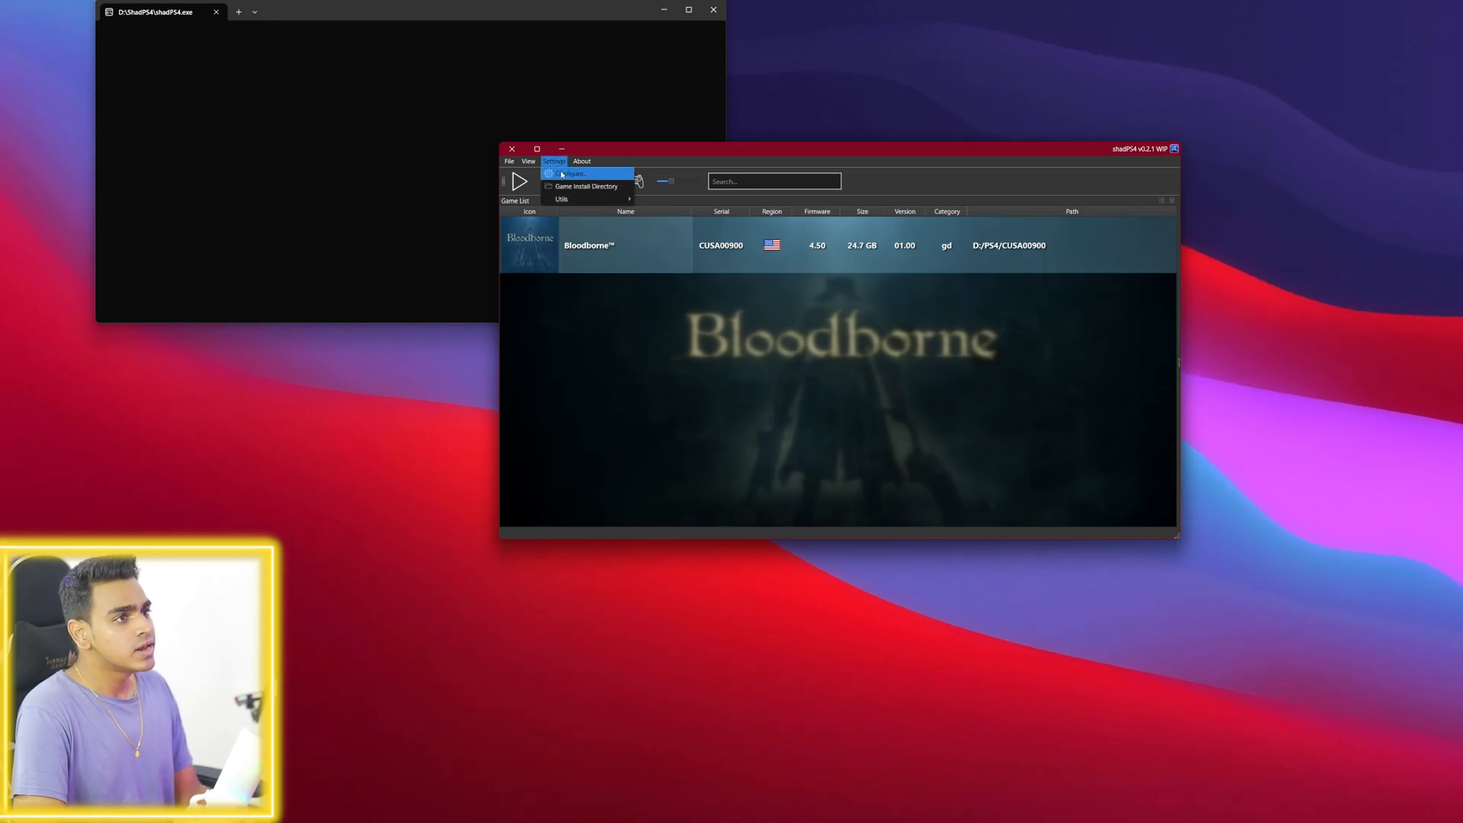
pyautogui.click(571, 174)
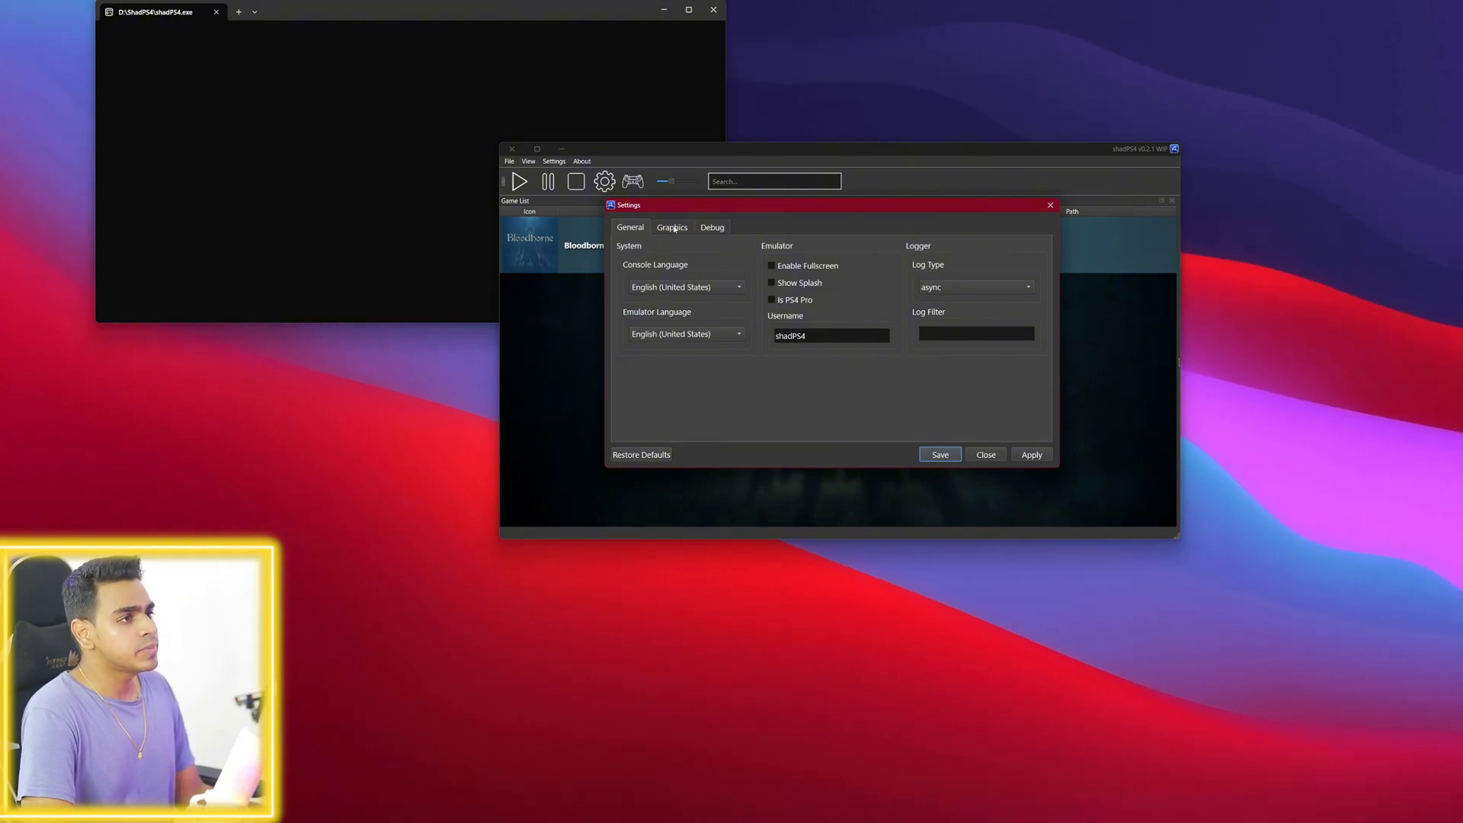
pyautogui.click(671, 227)
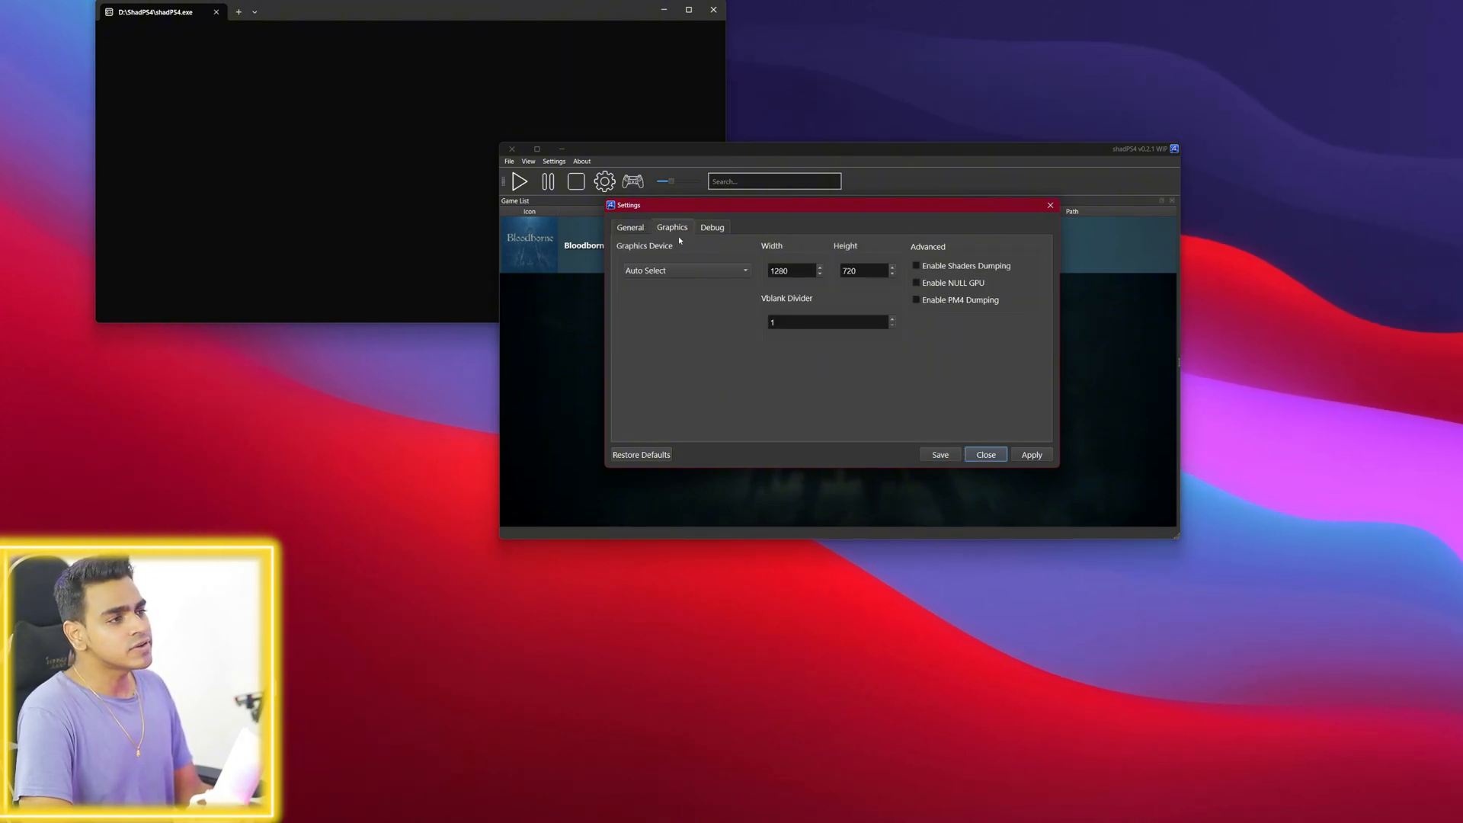
pyautogui.click(686, 270)
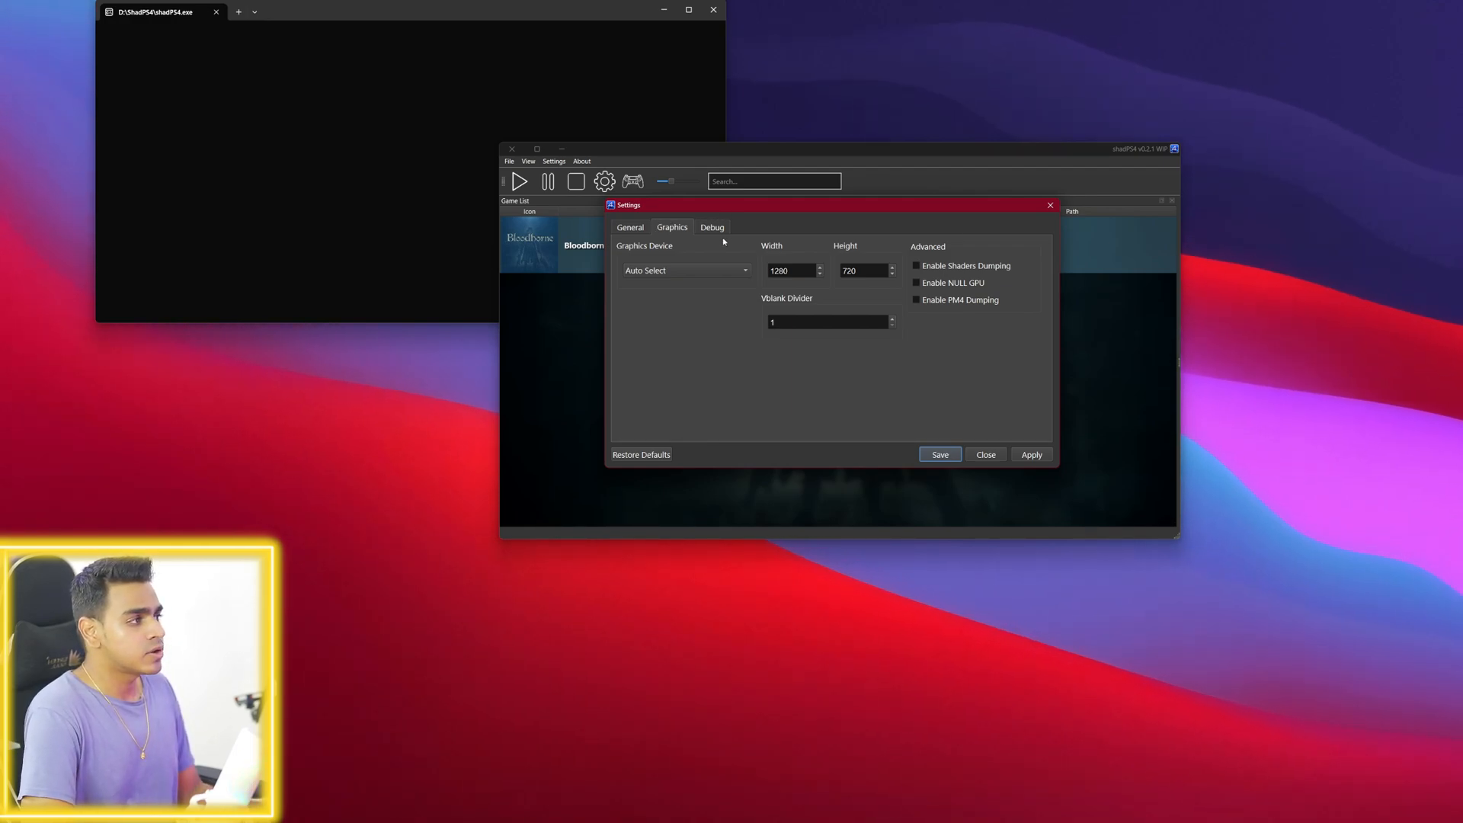
pyautogui.moveTo(948, 257)
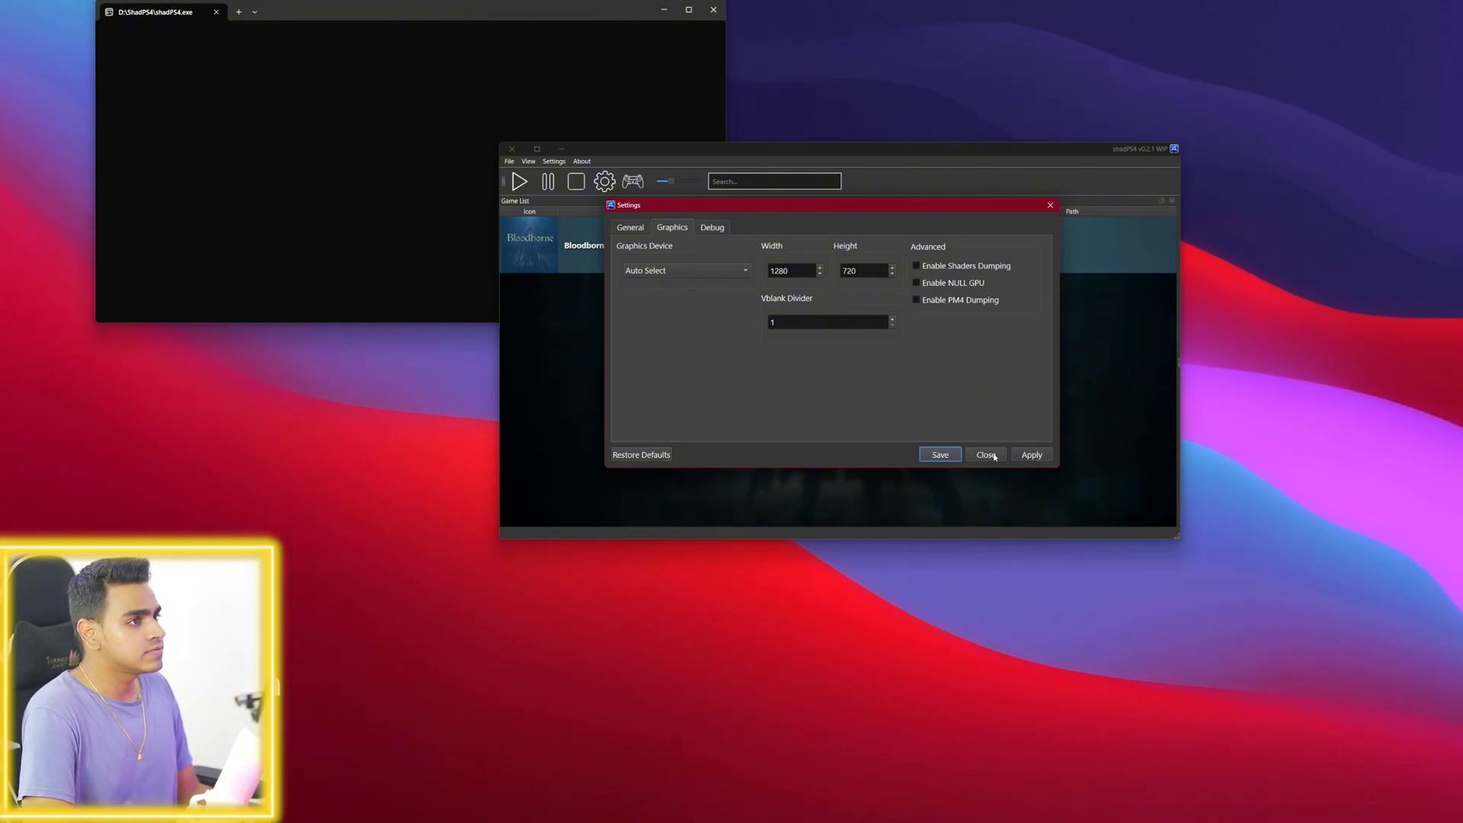
pyautogui.click(711, 227)
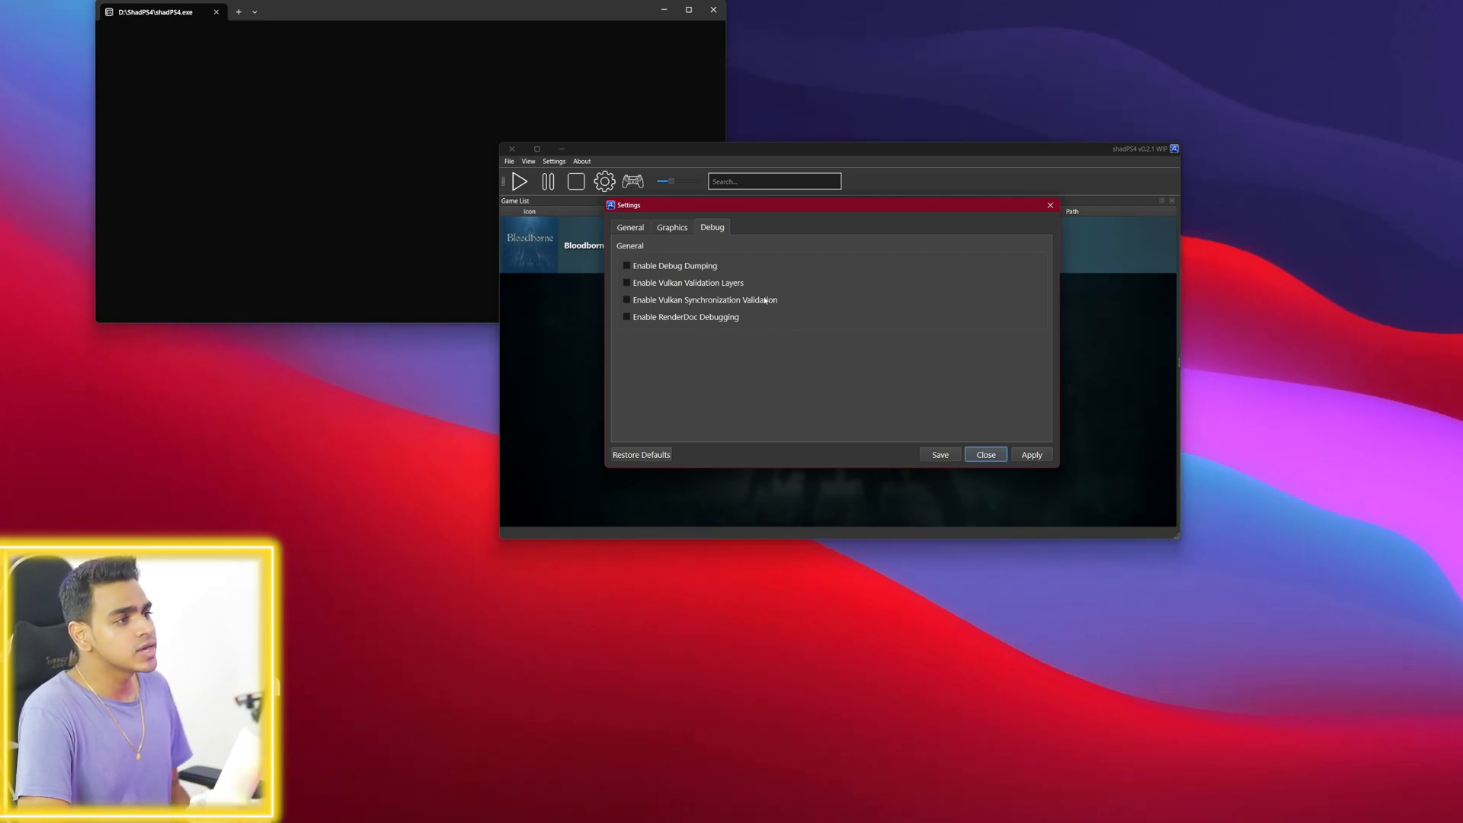
pyautogui.click(985, 454)
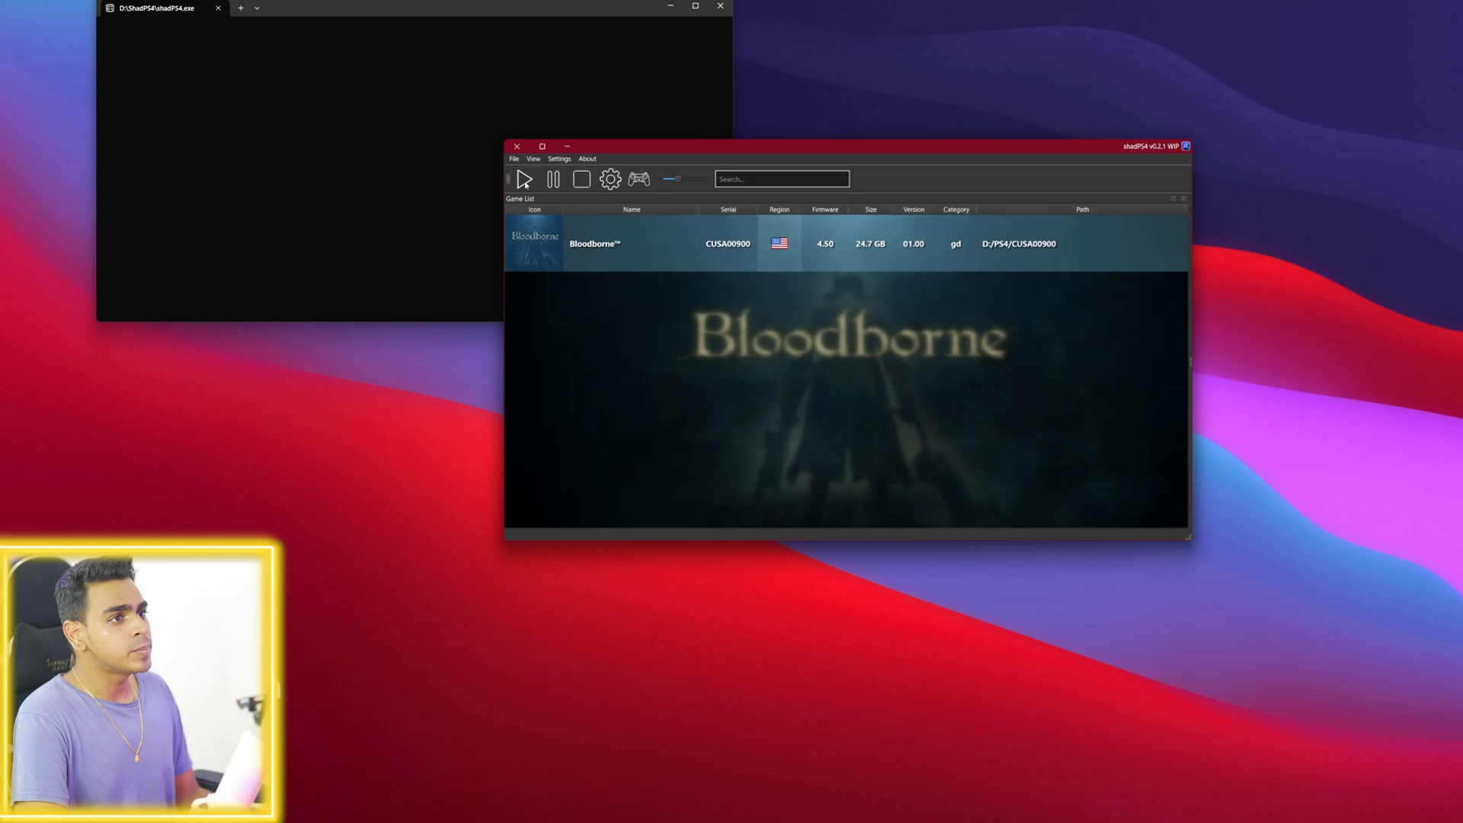
# Launch the selected Bloodborne game from the Play button to reach its title screen
pyautogui.click(524, 179)
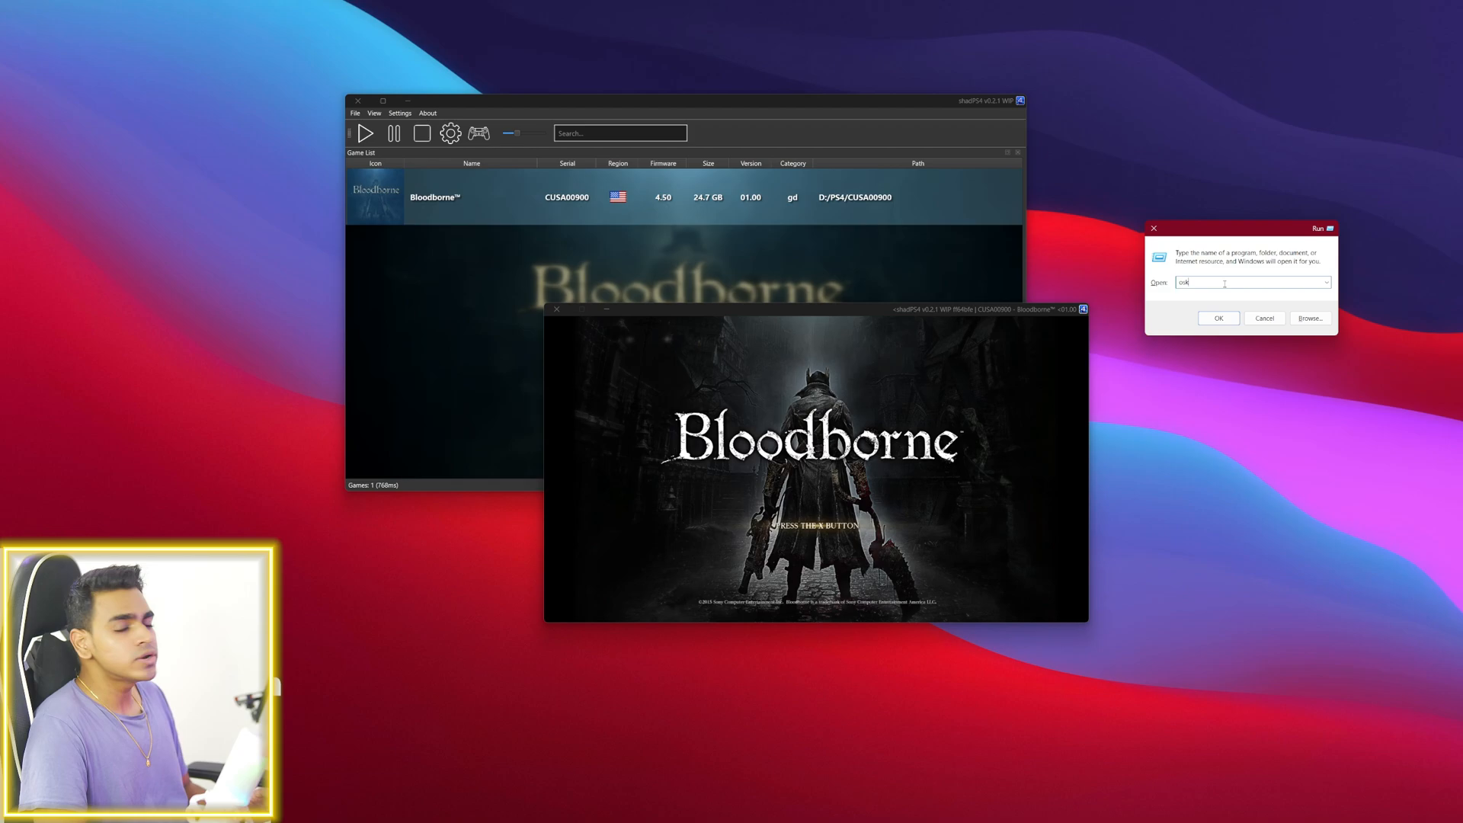
pyautogui.click(1218, 318)
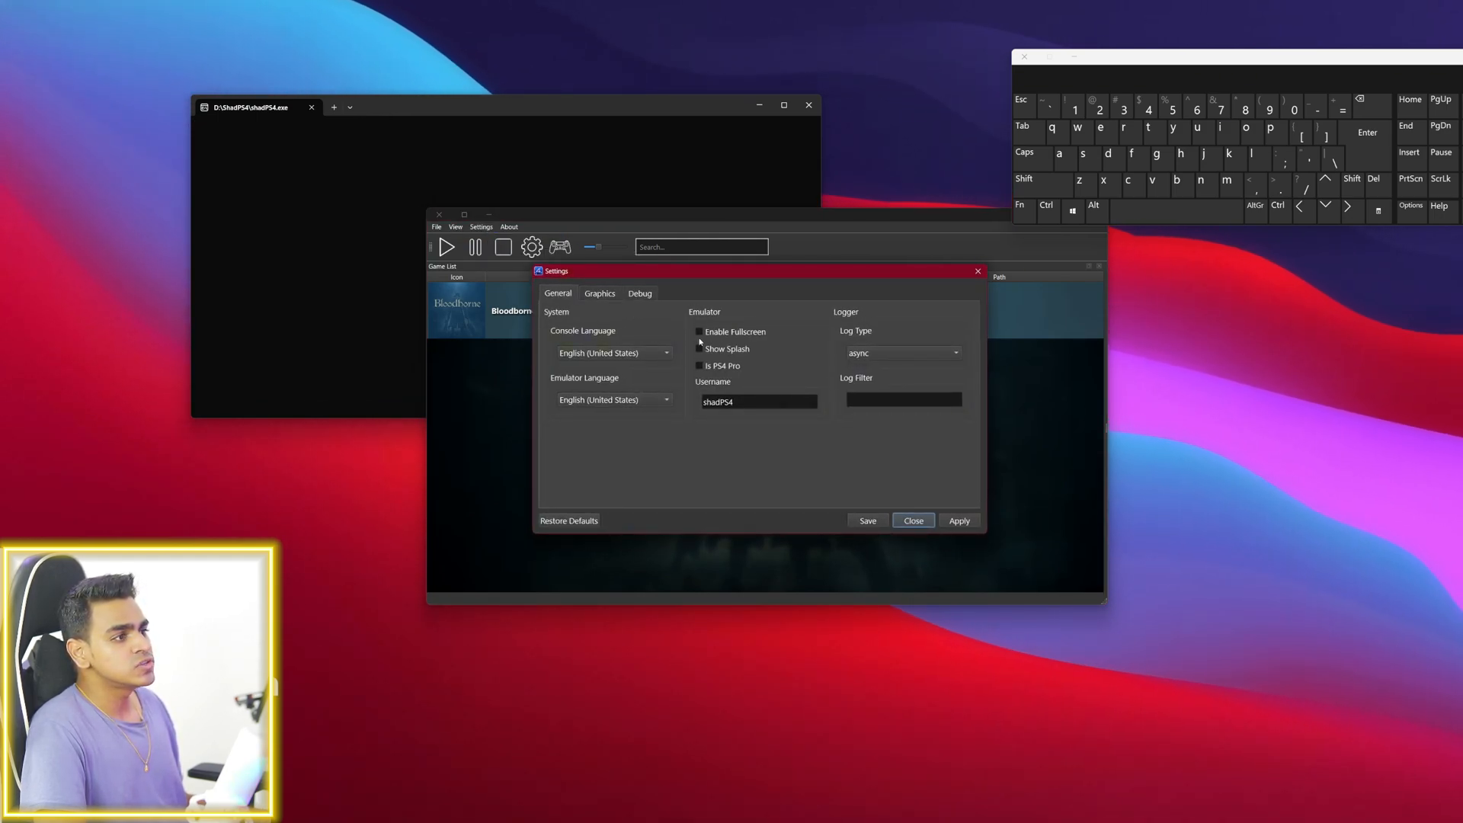
# Tick Enable Fullscreen on the General tab and save the settings
pyautogui.click(699, 331)
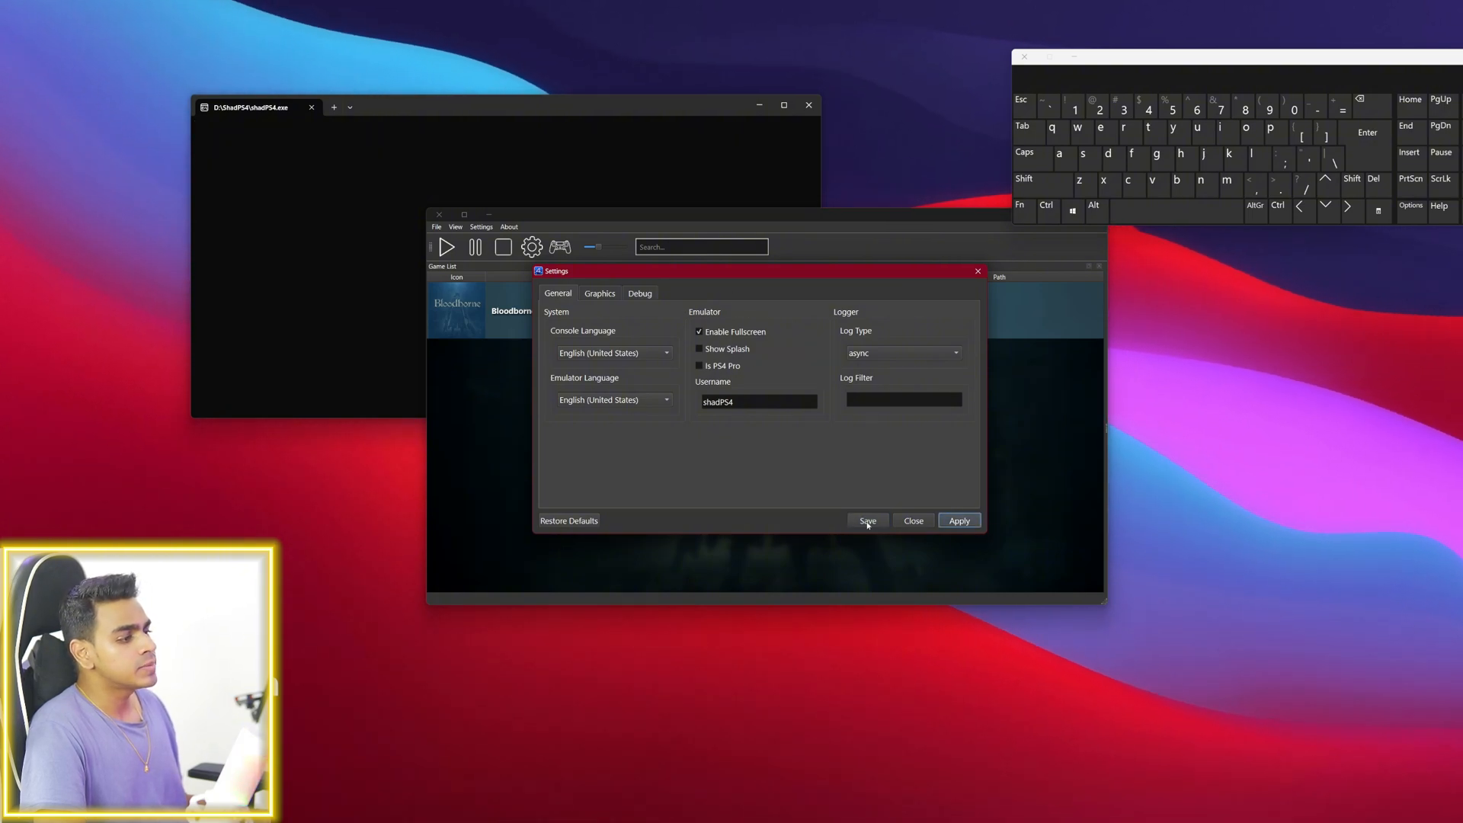
pyautogui.click(866, 520)
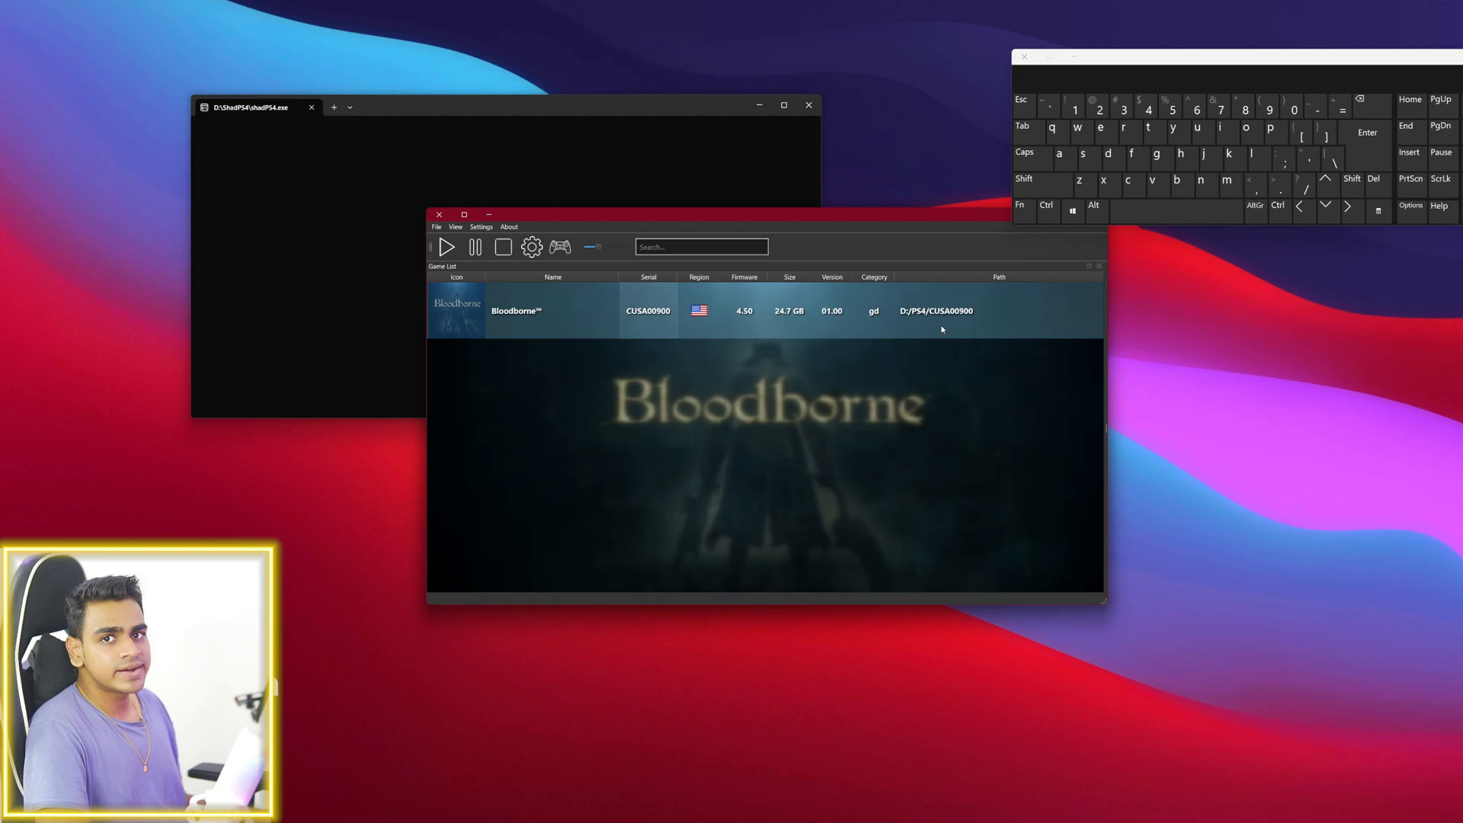